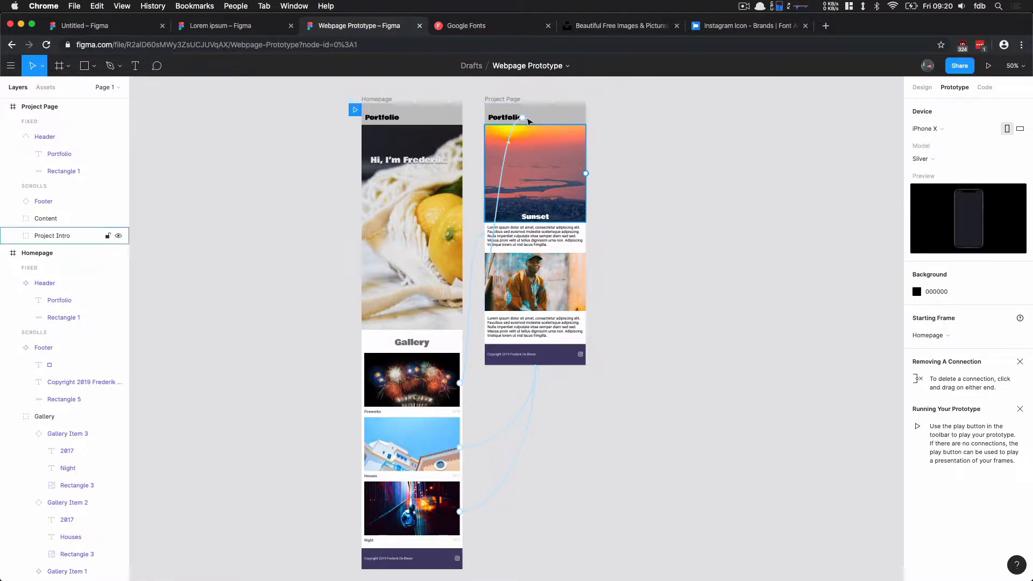
Select the Homepage Header layer and zoom to 200% on the header area
click(507, 117)
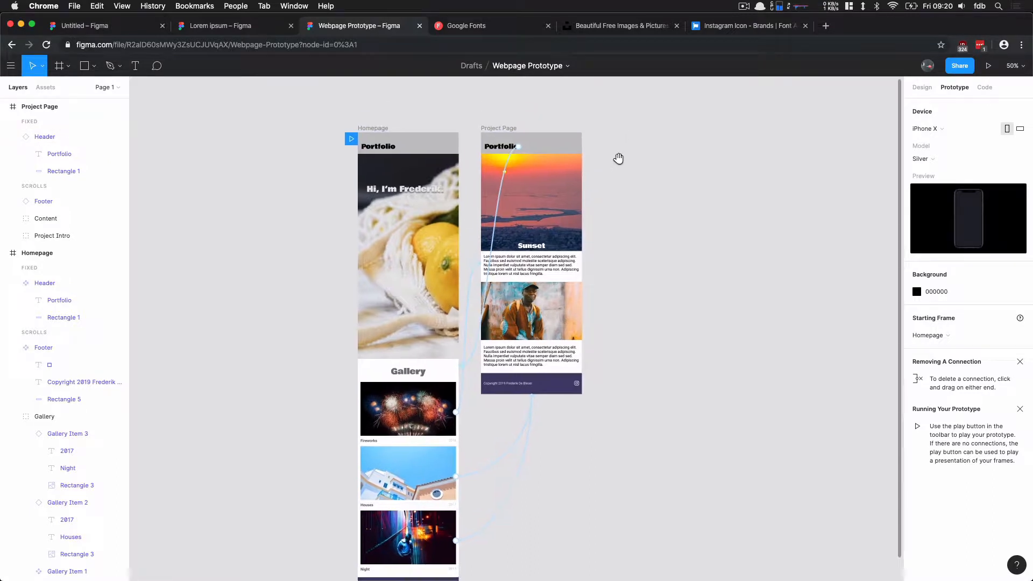
click(407, 146)
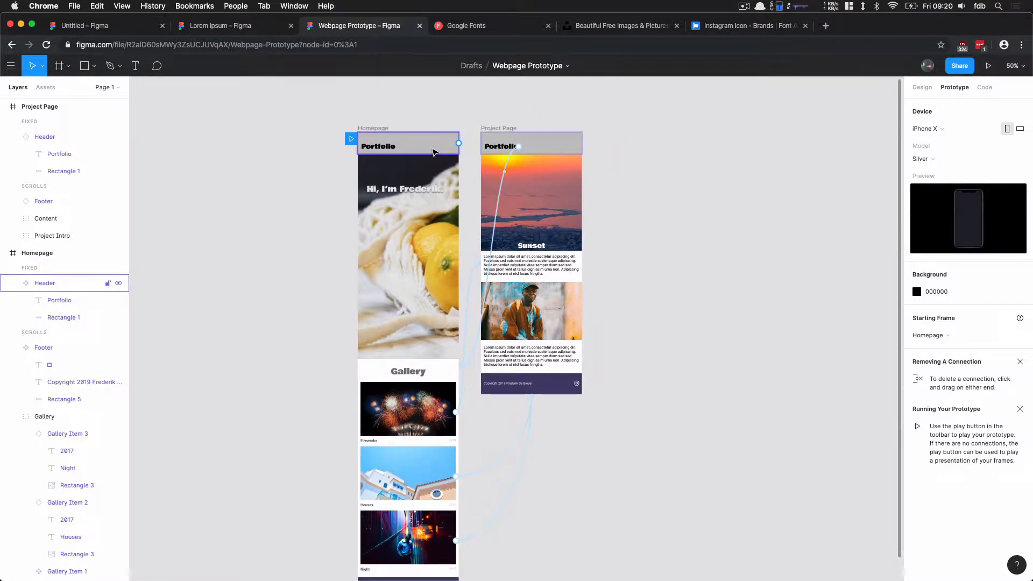
click(418, 128)
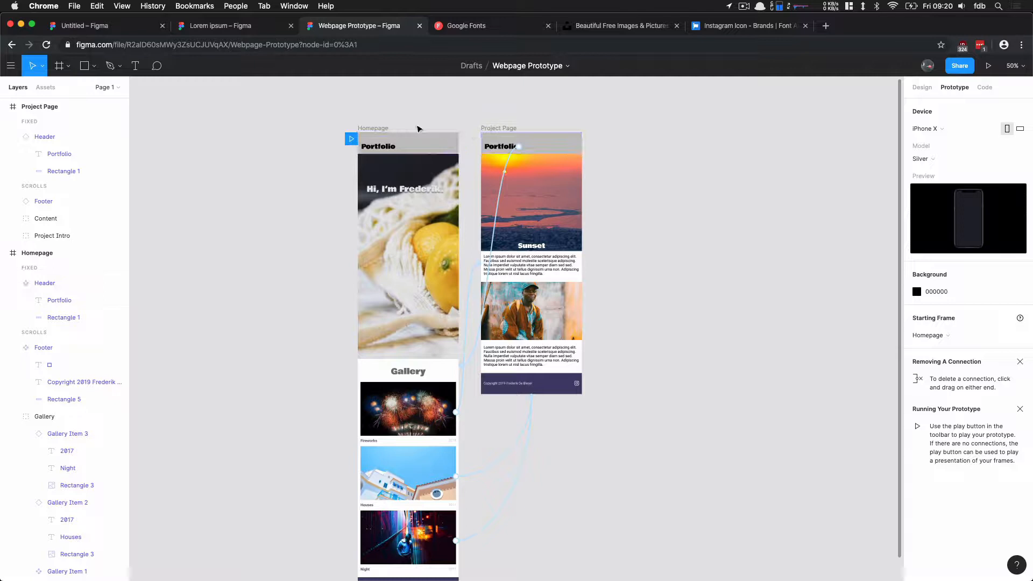
mouse_move(468, 109)
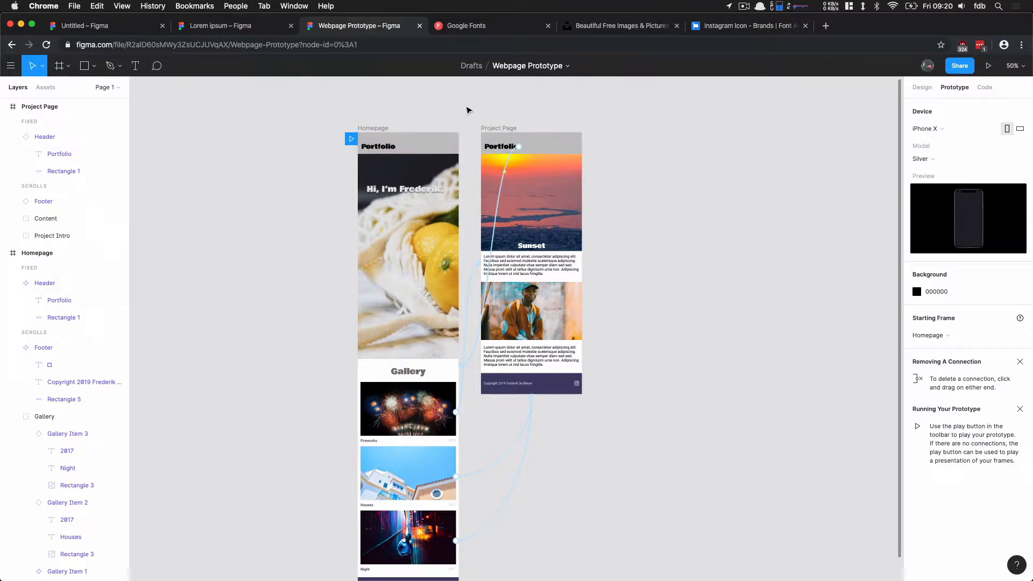
click(45, 136)
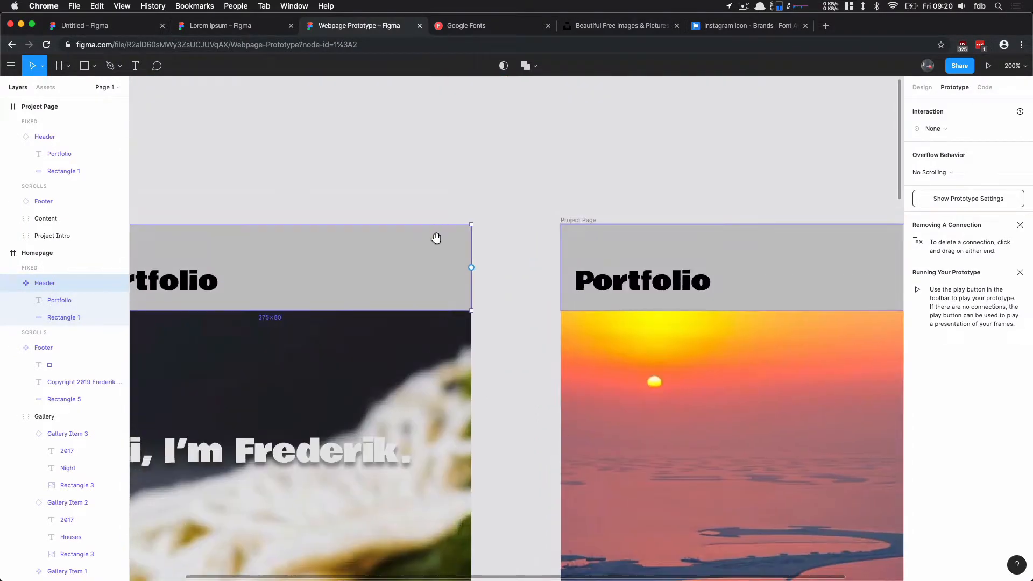
Draw a 41×7 bar in the Homepage header and set its fill colour
click(84, 65)
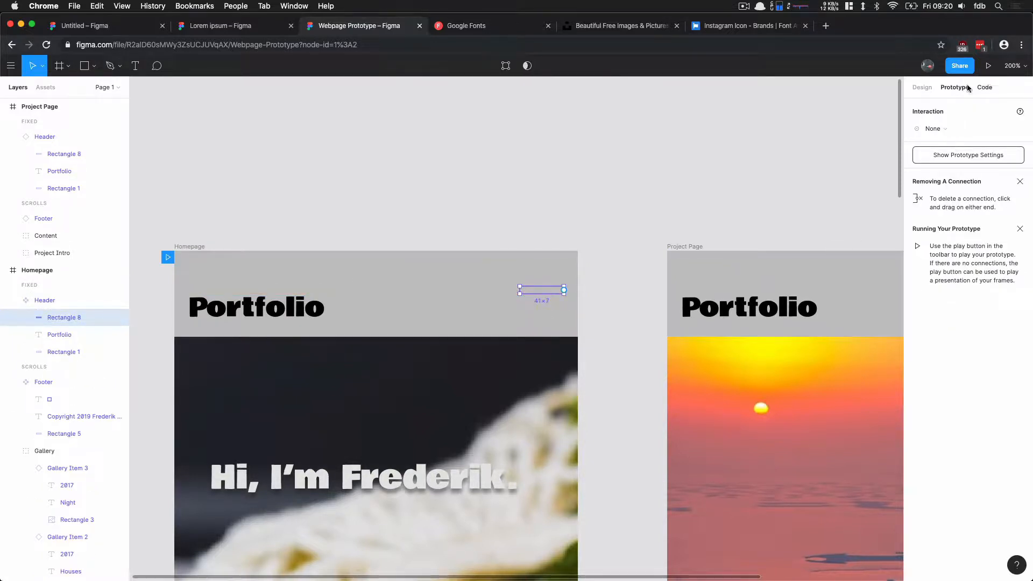
click(921, 87)
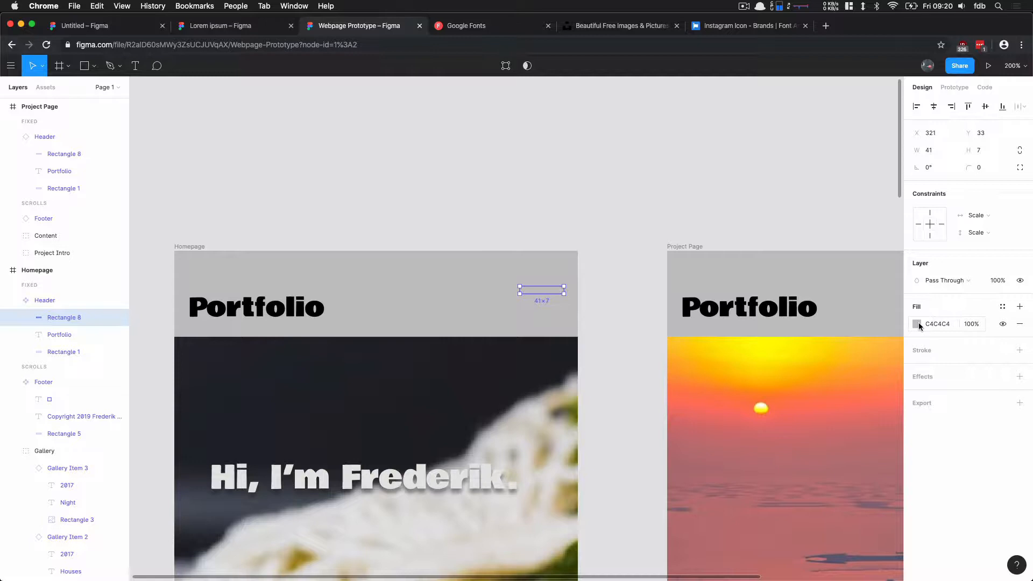
click(915, 323)
text(Hamburger)
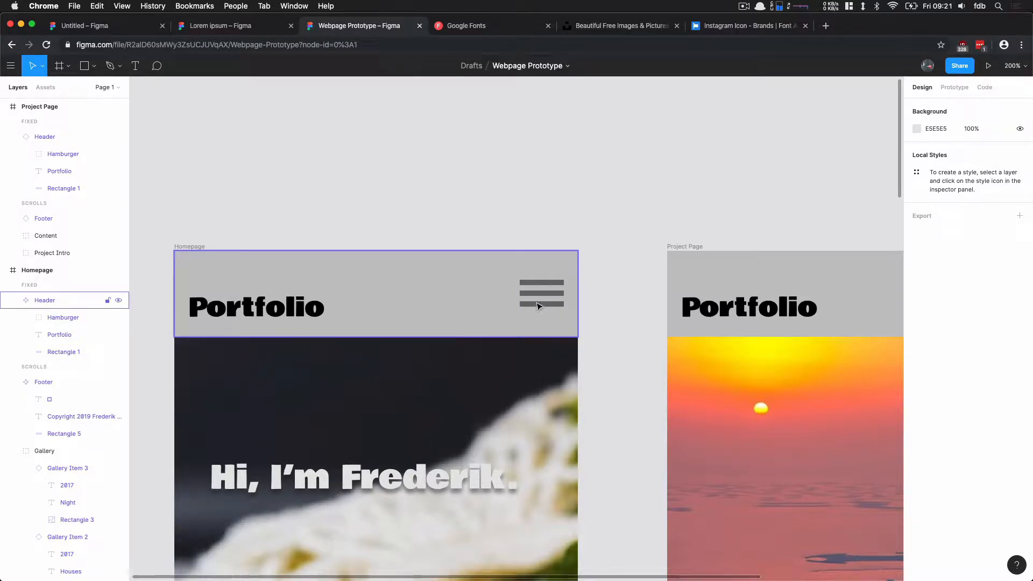
mouse_move(545, 284)
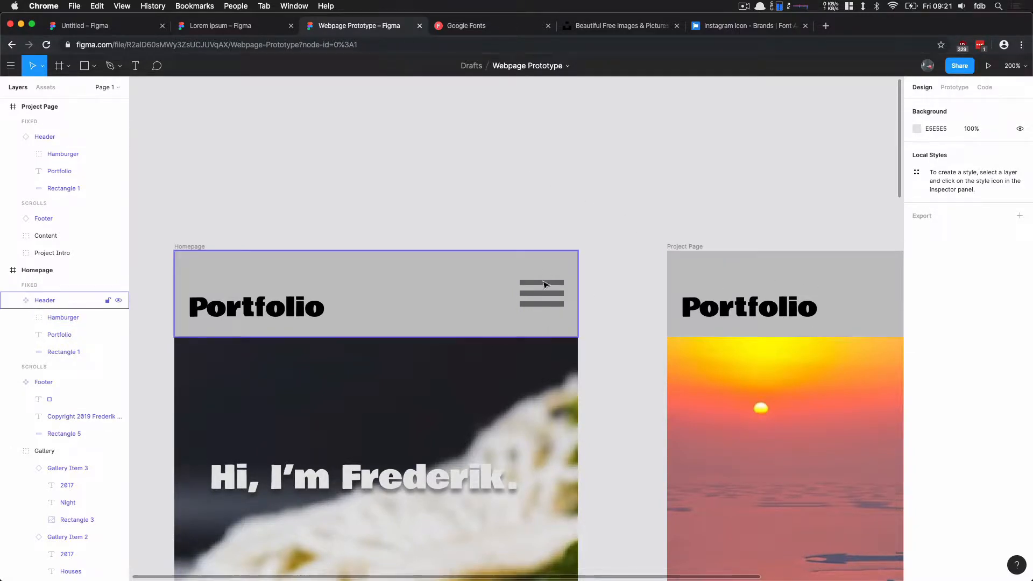
Place the three-bar Hamburger group into the Project Page header
click(540, 292)
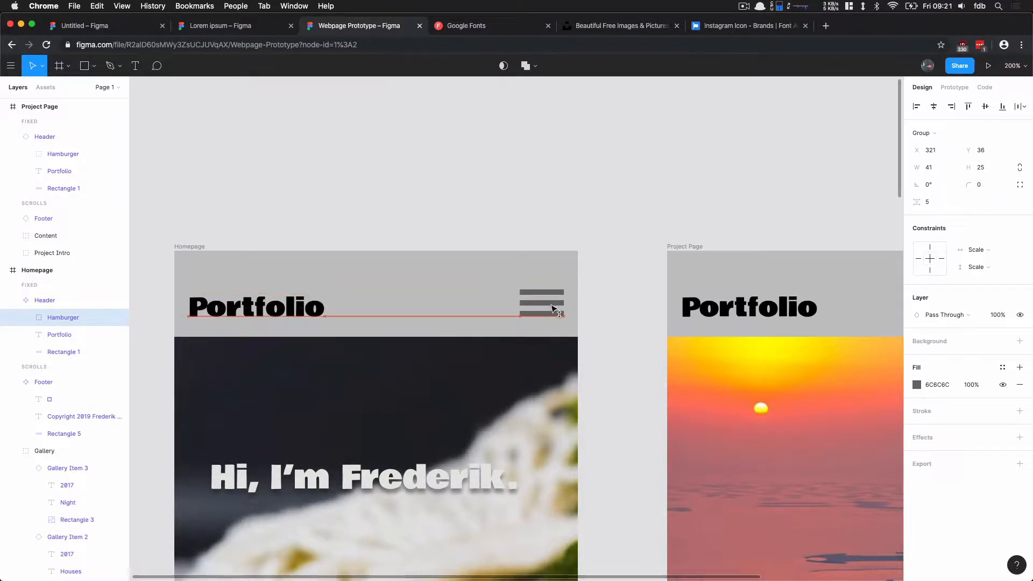
click(541, 204)
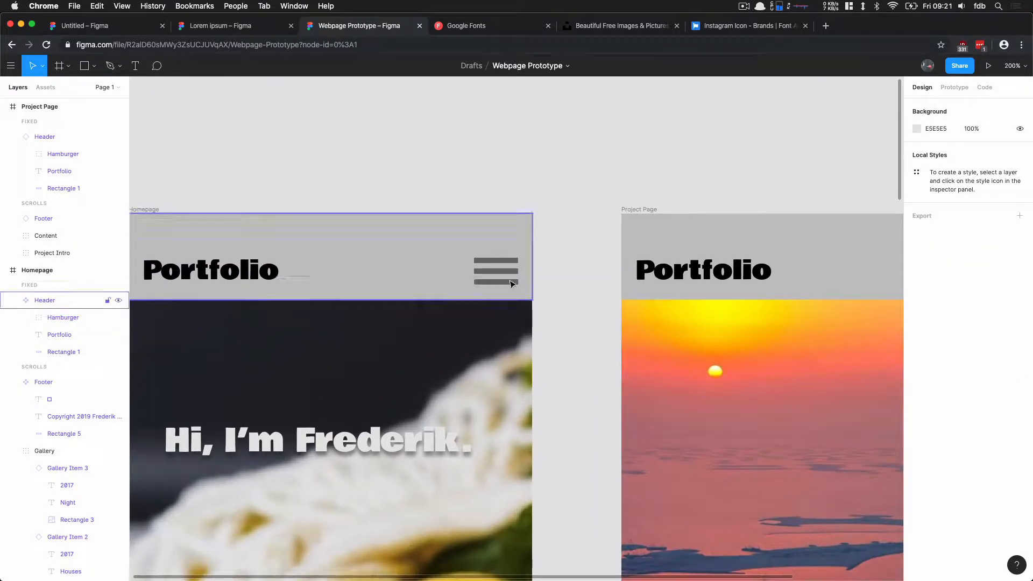
click(330, 257)
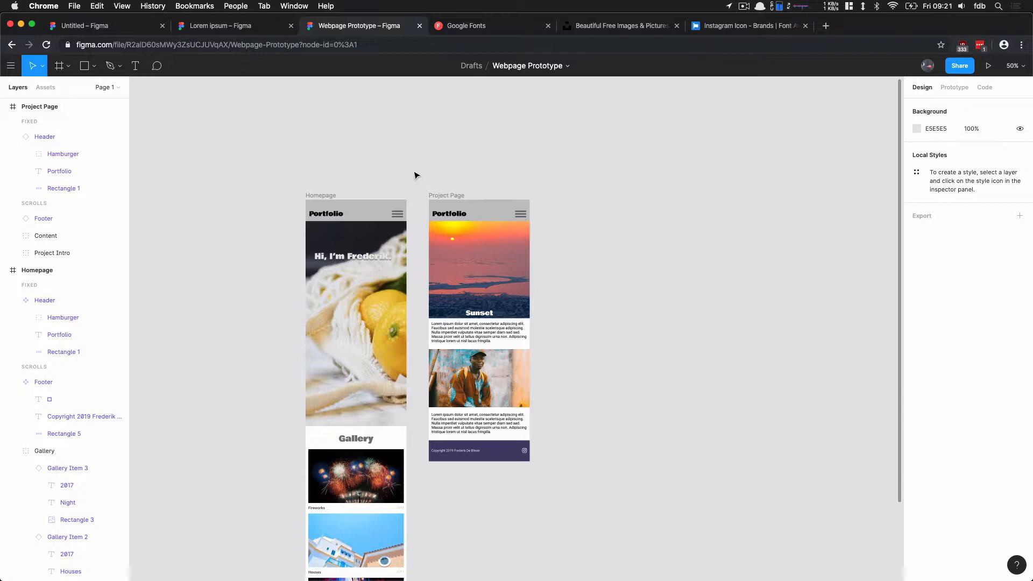
Draw a 330×538 frame right of Project Page with a dark blue background fill
click(60, 65)
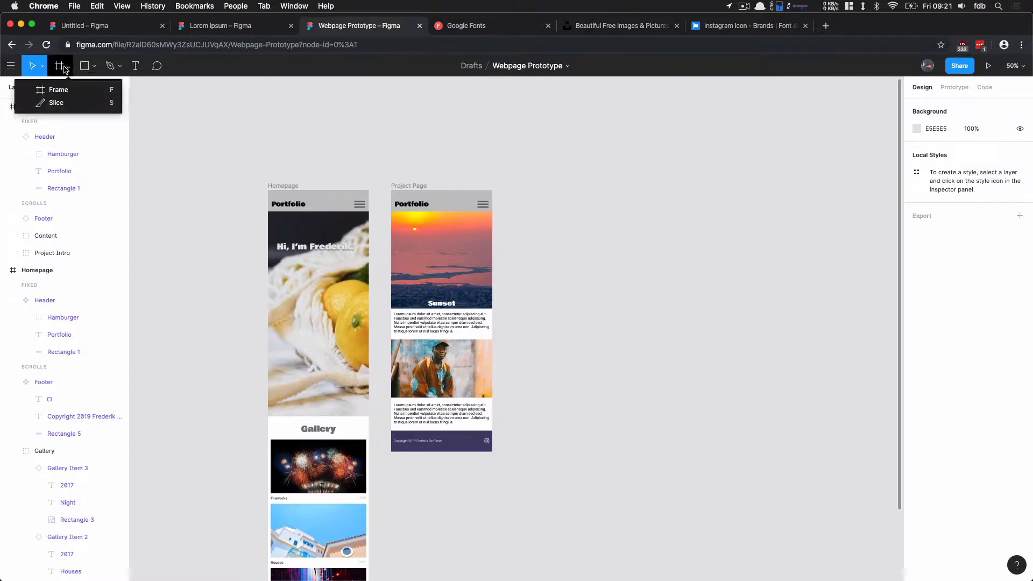
mouse_move(66, 89)
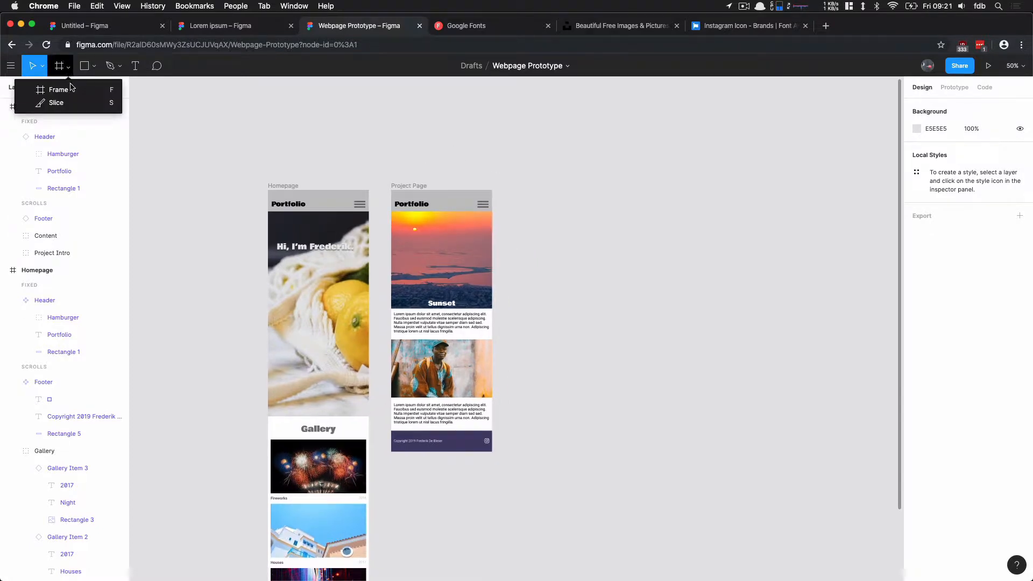
click(58, 88)
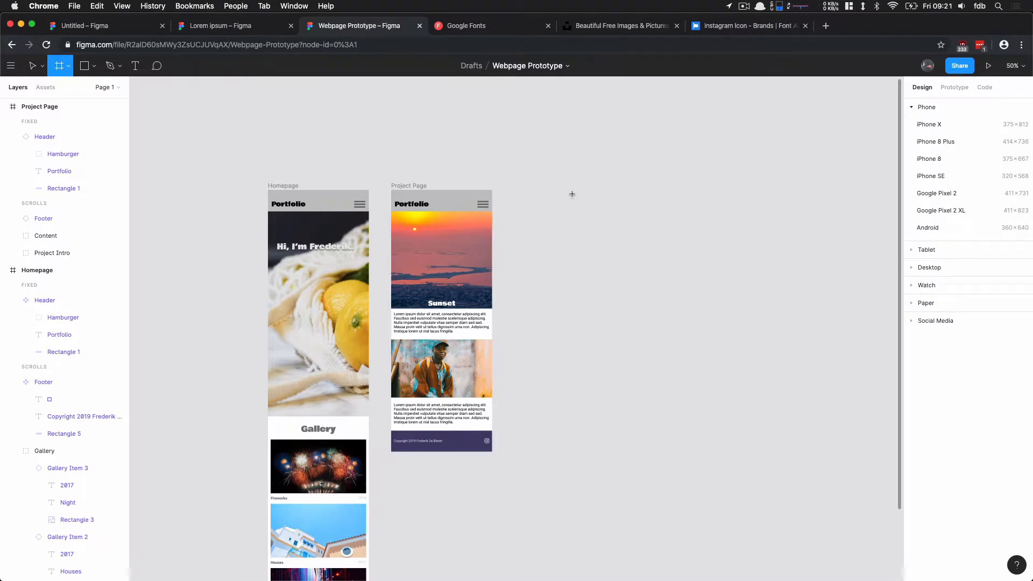
mouse_move(553, 191)
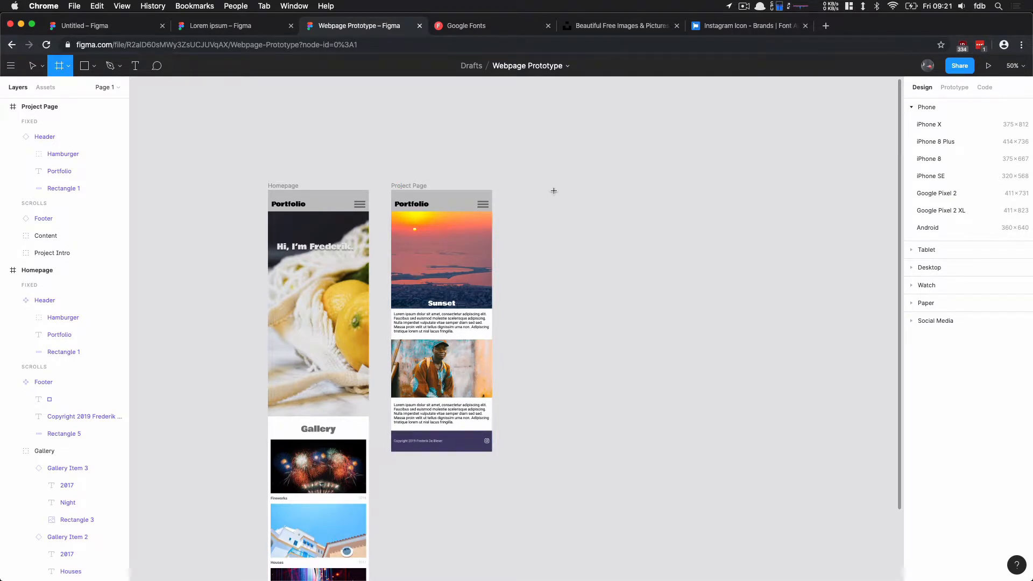
mouse_move(514, 191)
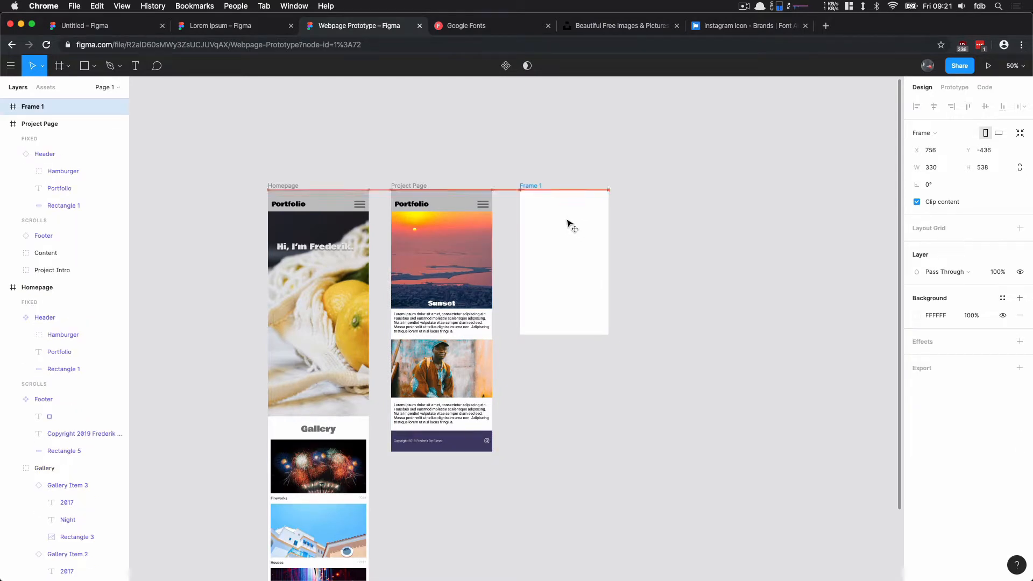
click(954, 87)
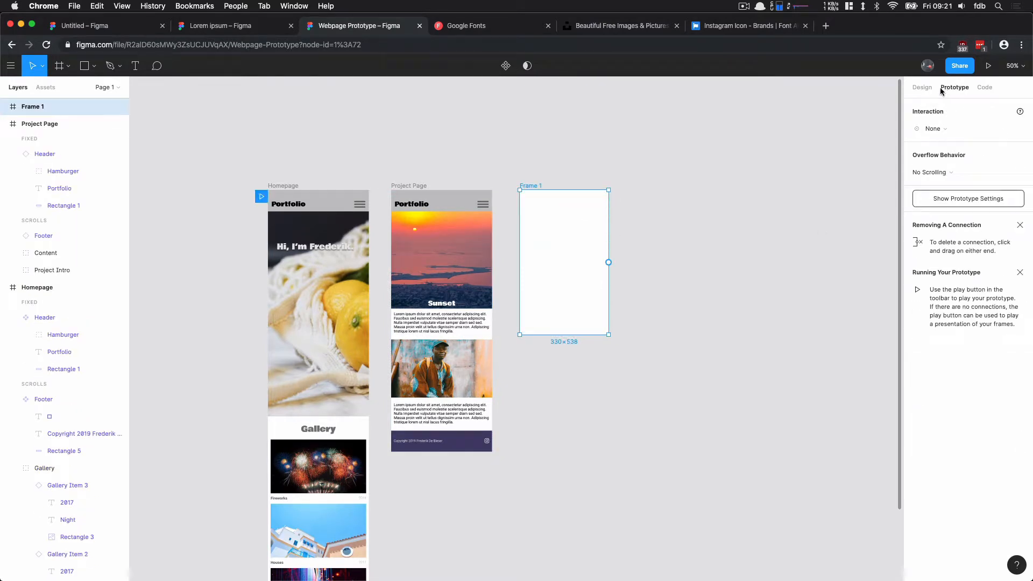
click(921, 87)
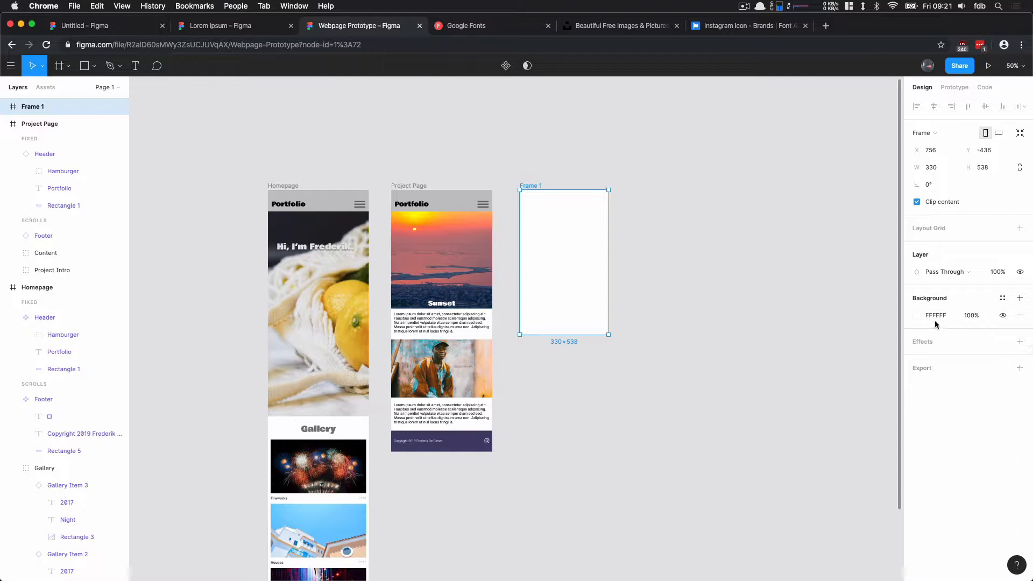
click(915, 315)
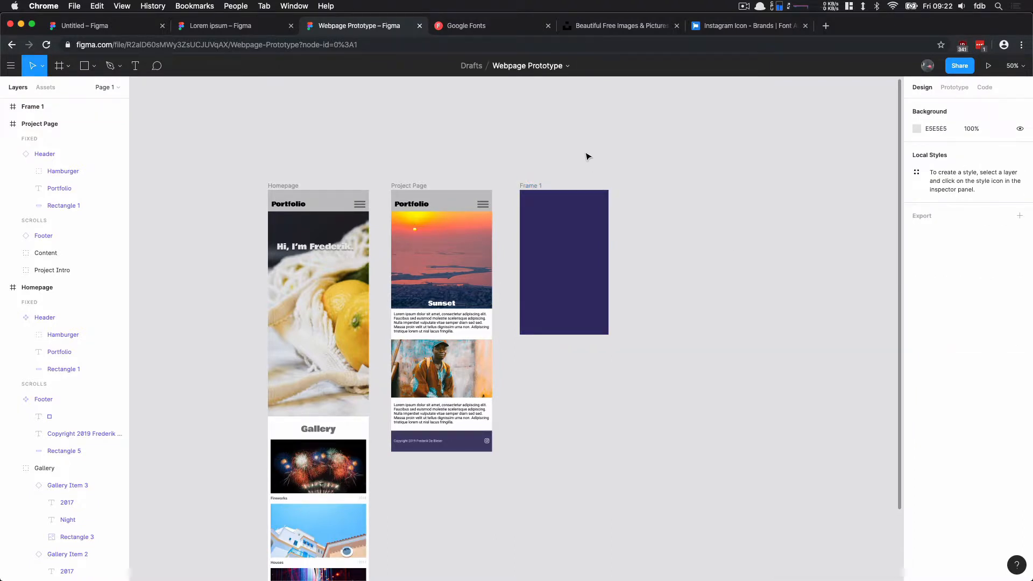
mouse_move(586, 164)
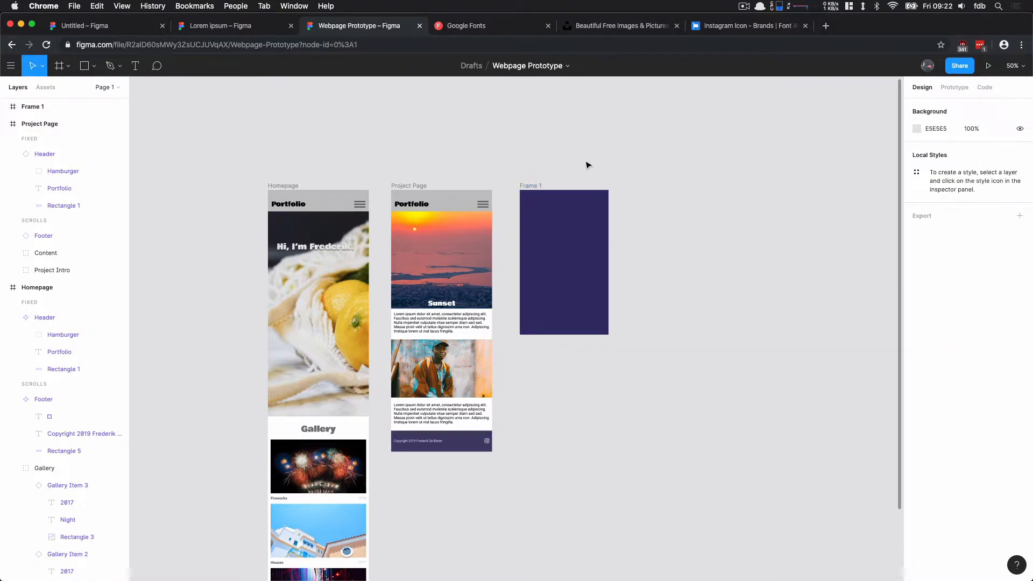
Rename Frame 1 to Overlay and add white size-36 Bowlby One 'Home' and 'About' text
double_click(33, 106)
text(Overlay)
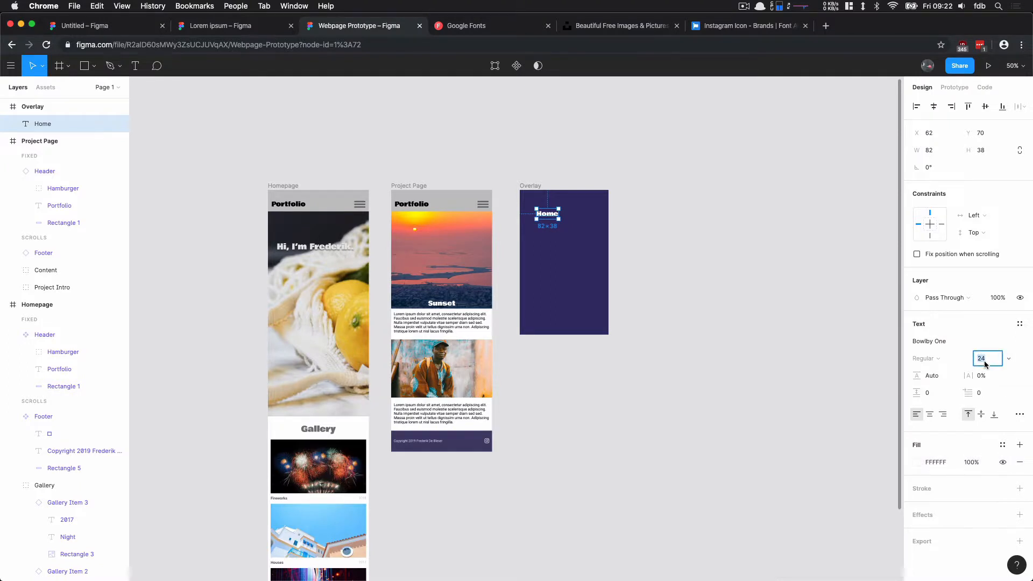
text(36)
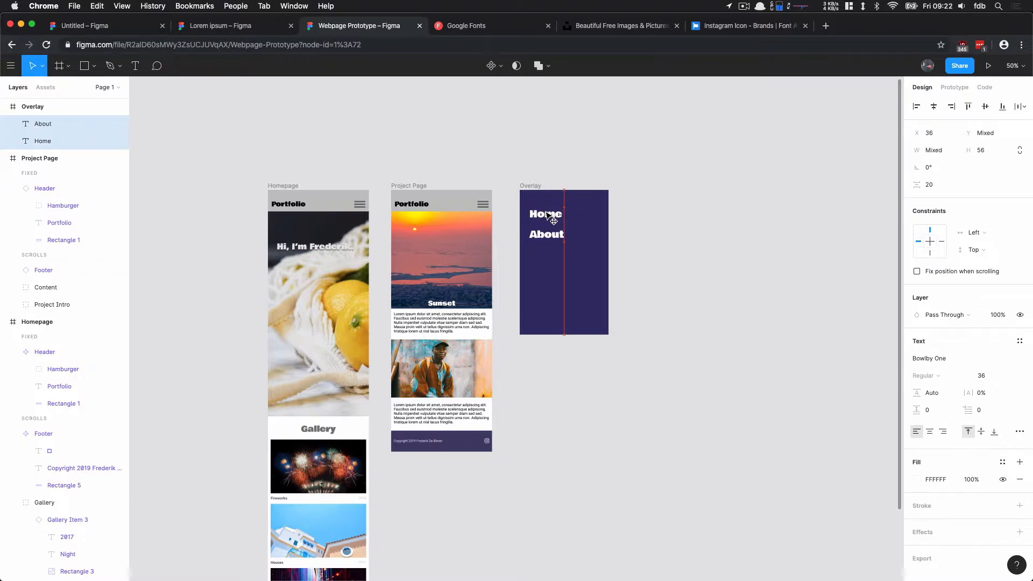
click(583, 165)
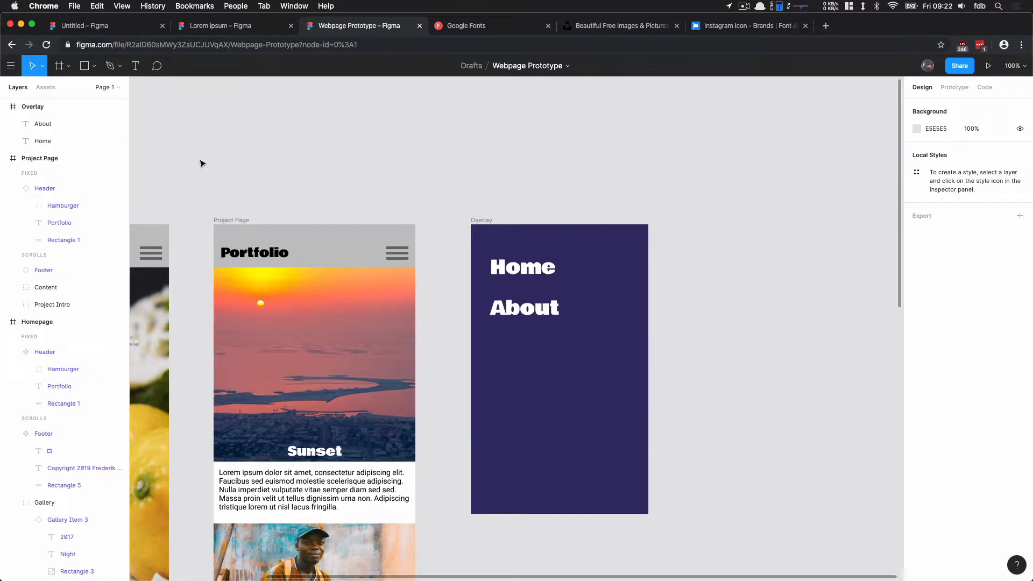
mouse_move(276, 147)
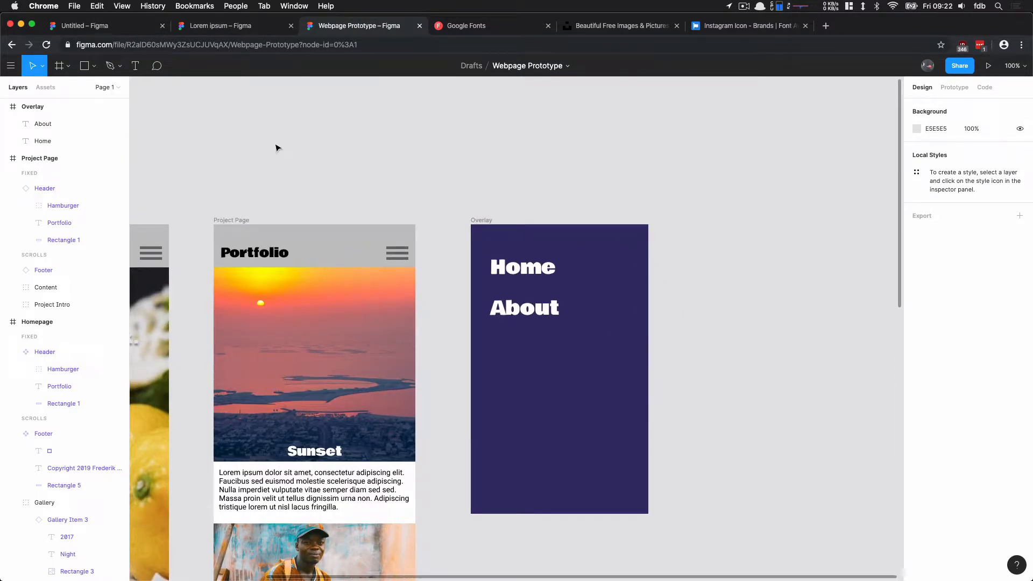
Draw two crossing white lines with stroke weight 2 in Overlay's top right, grouped as Close
click(96, 65)
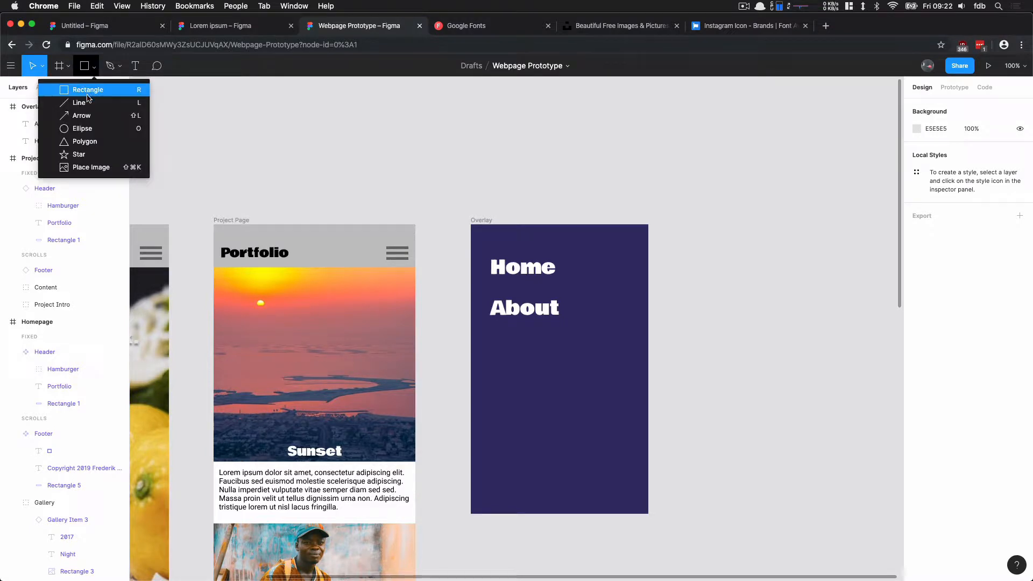
click(79, 102)
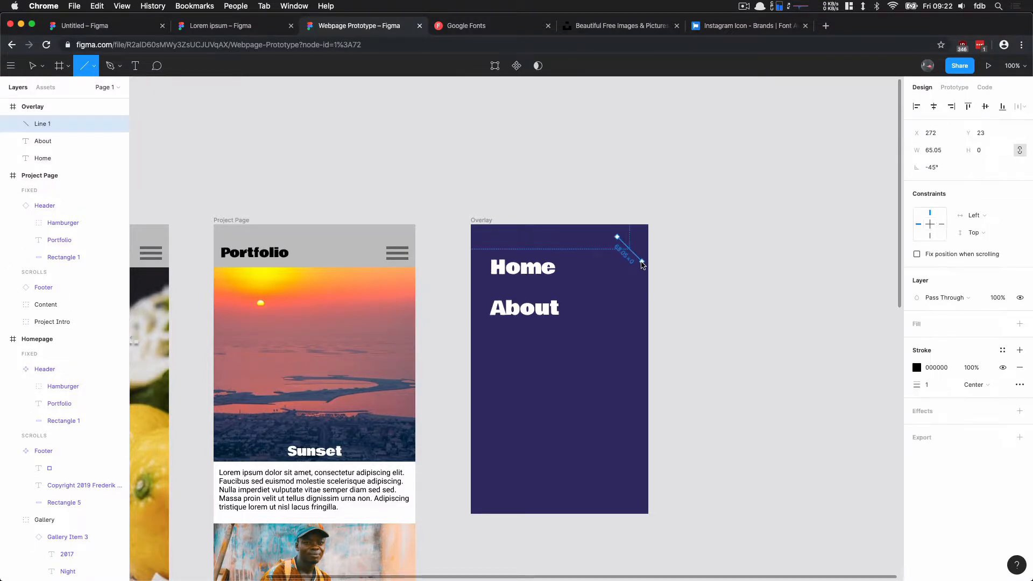
click(916, 366)
text(FFFFFF)
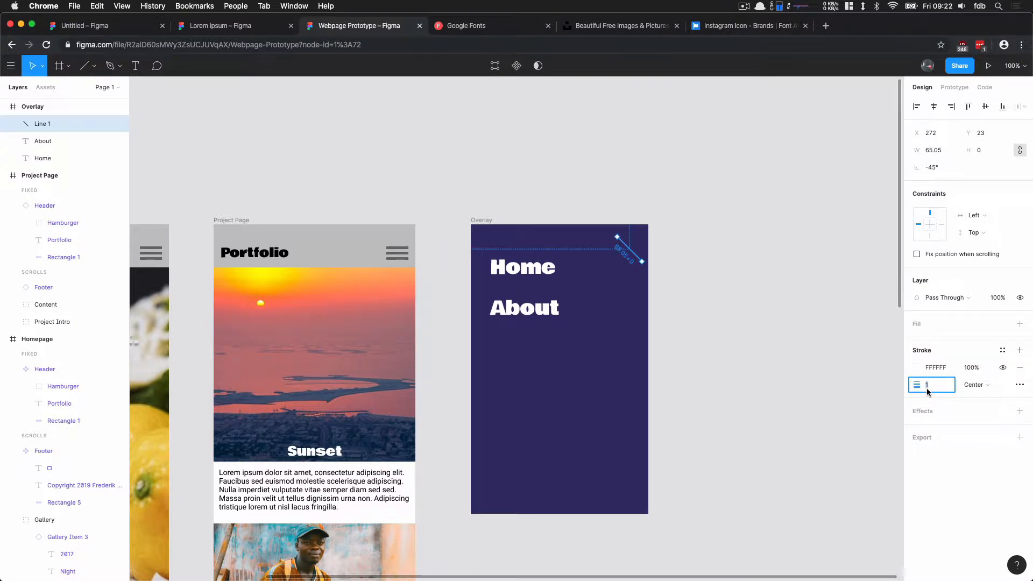
text(2)
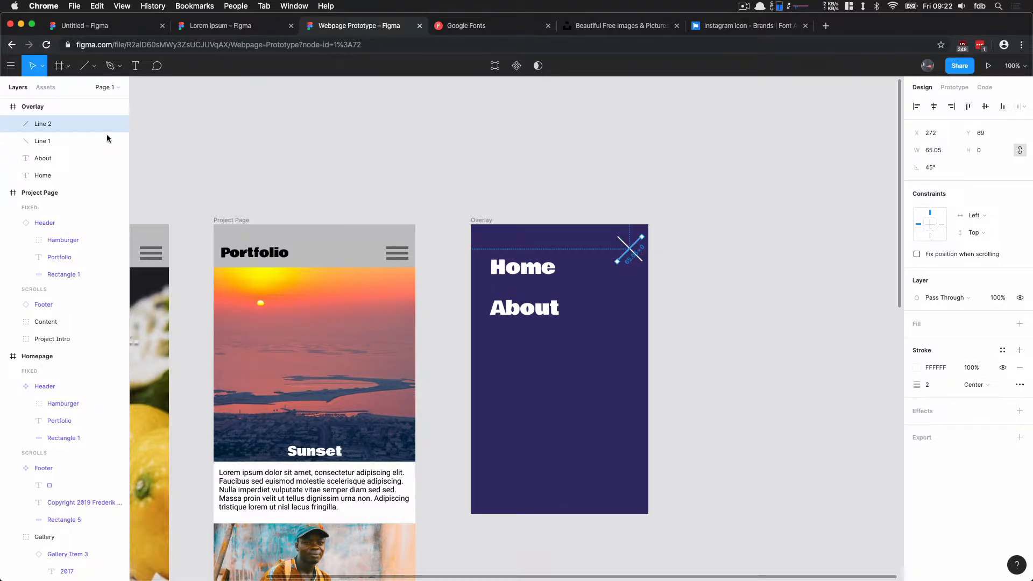
click(42, 140)
text(Close)
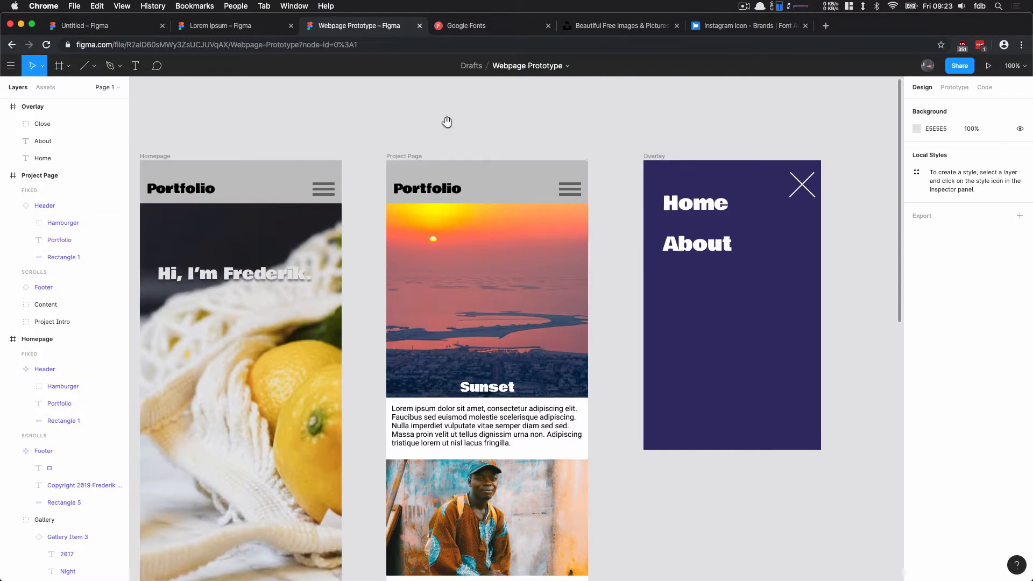
Give the Homepage hamburger an On Tap interaction that opens the Overlay frame
click(325, 188)
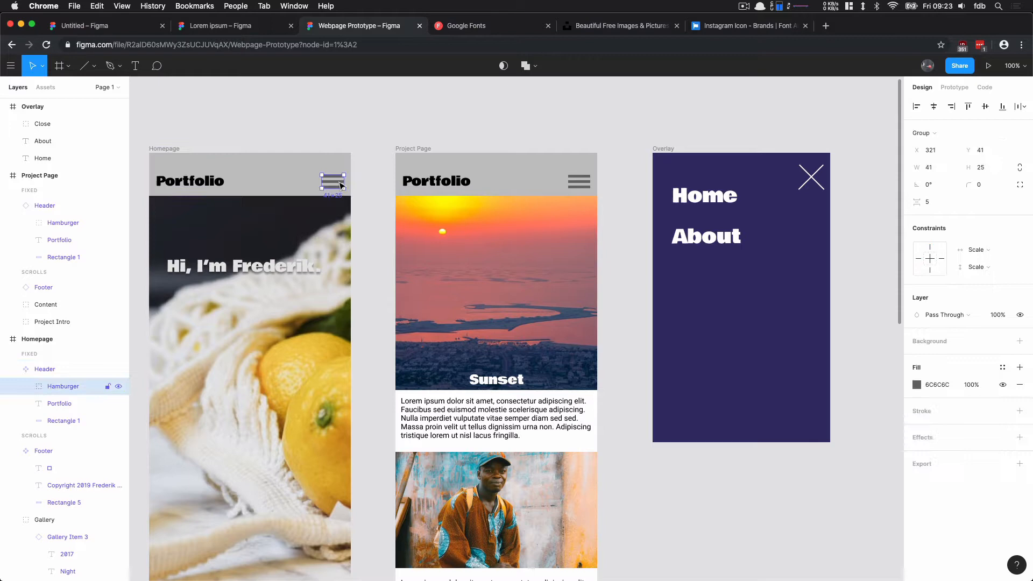
mouse_move(860, 135)
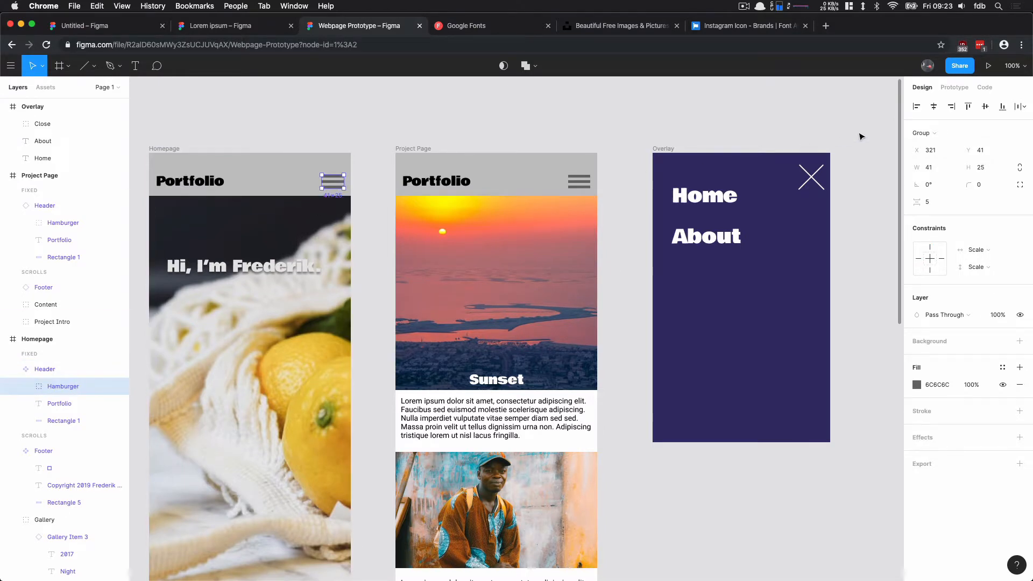
click(953, 87)
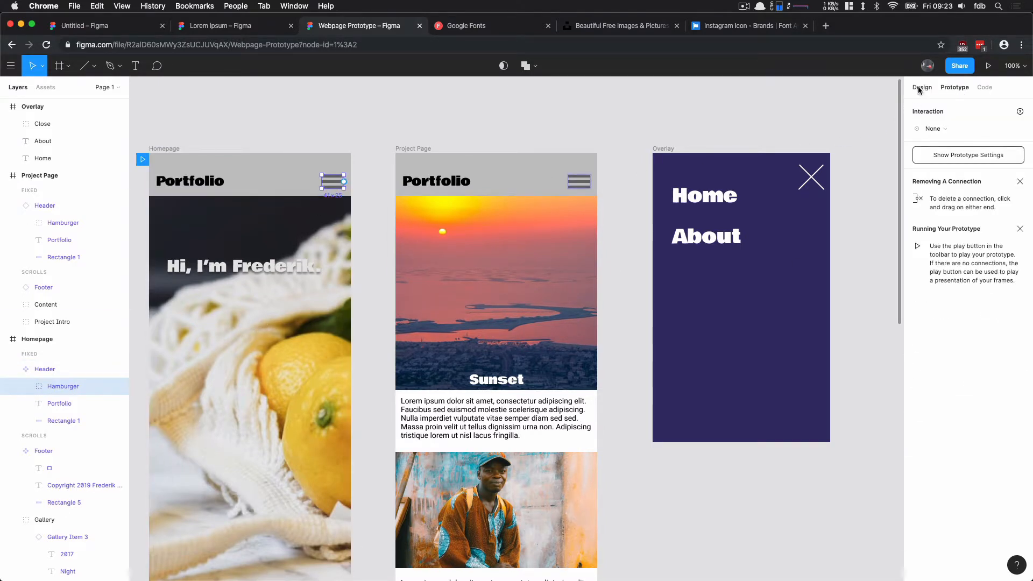
click(954, 87)
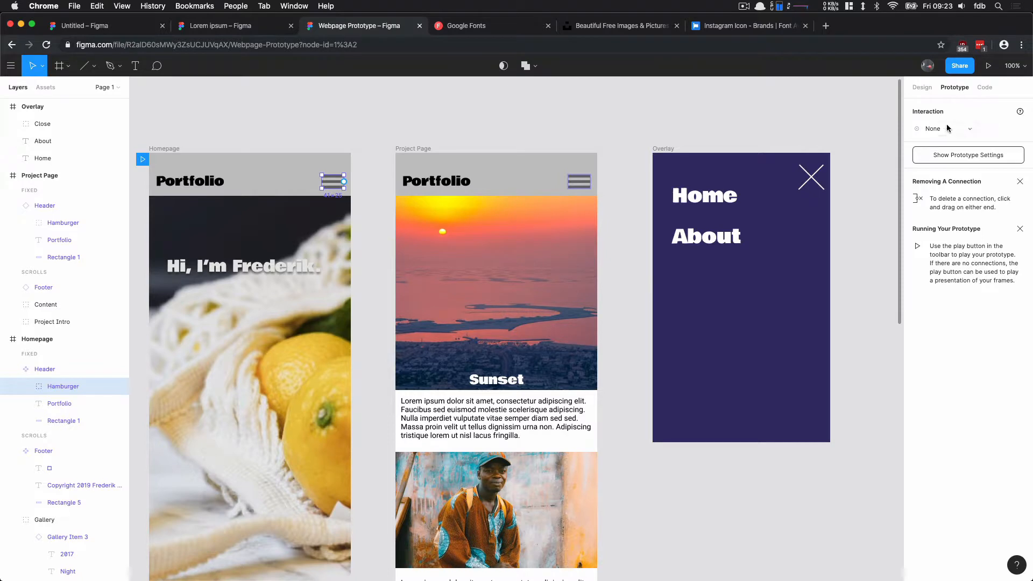
click(942, 128)
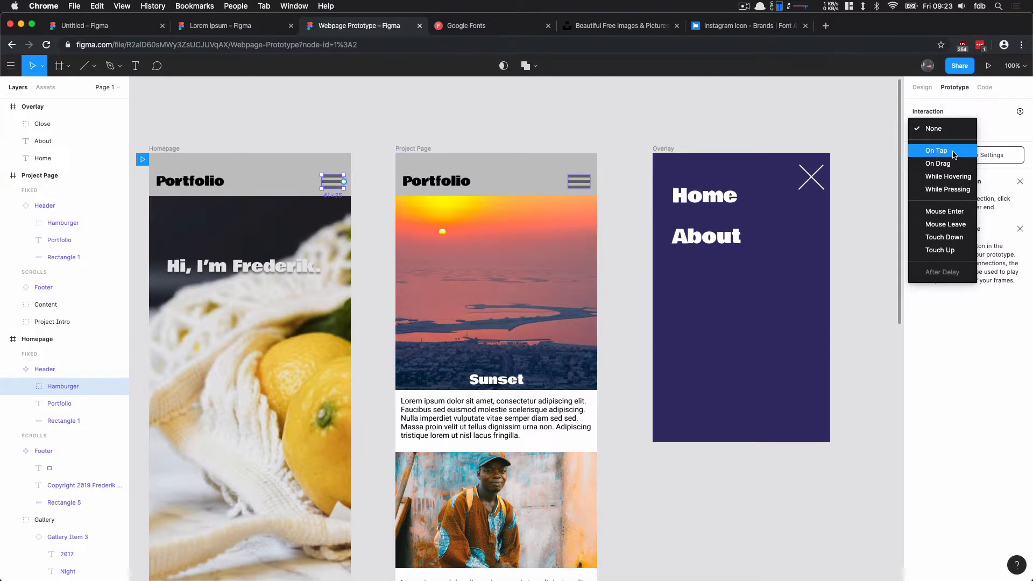
click(936, 150)
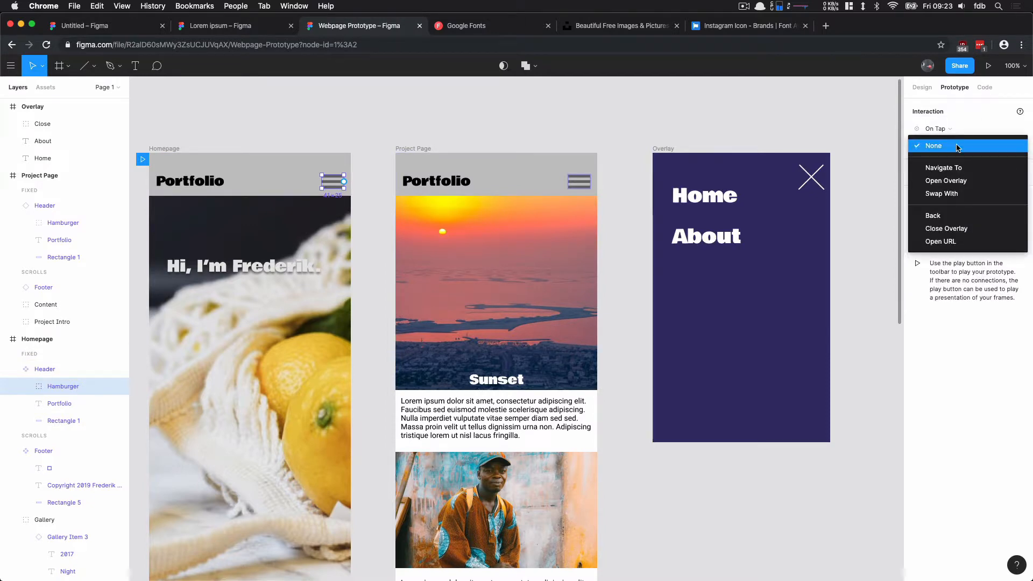
mouse_move(952, 181)
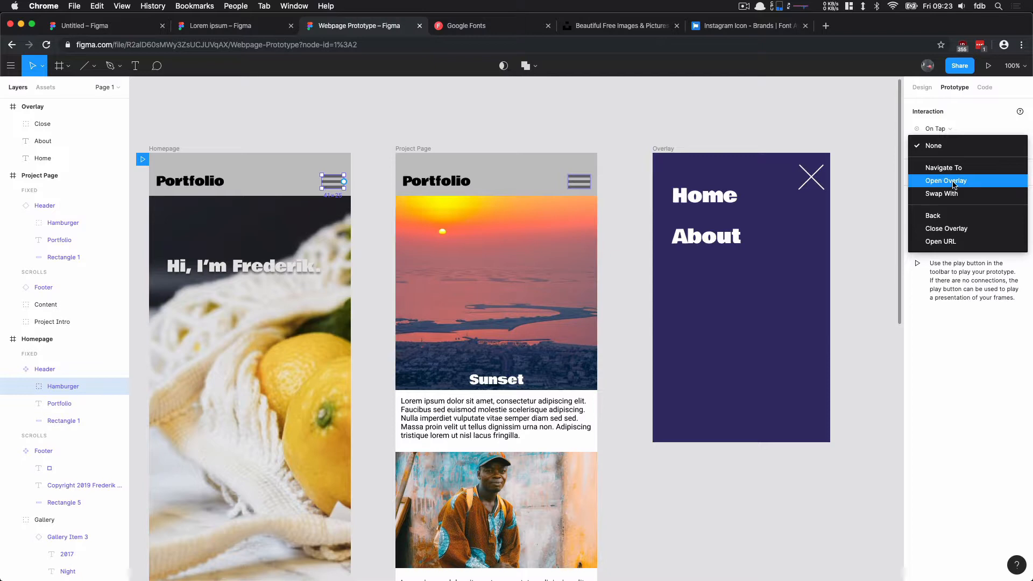
click(945, 181)
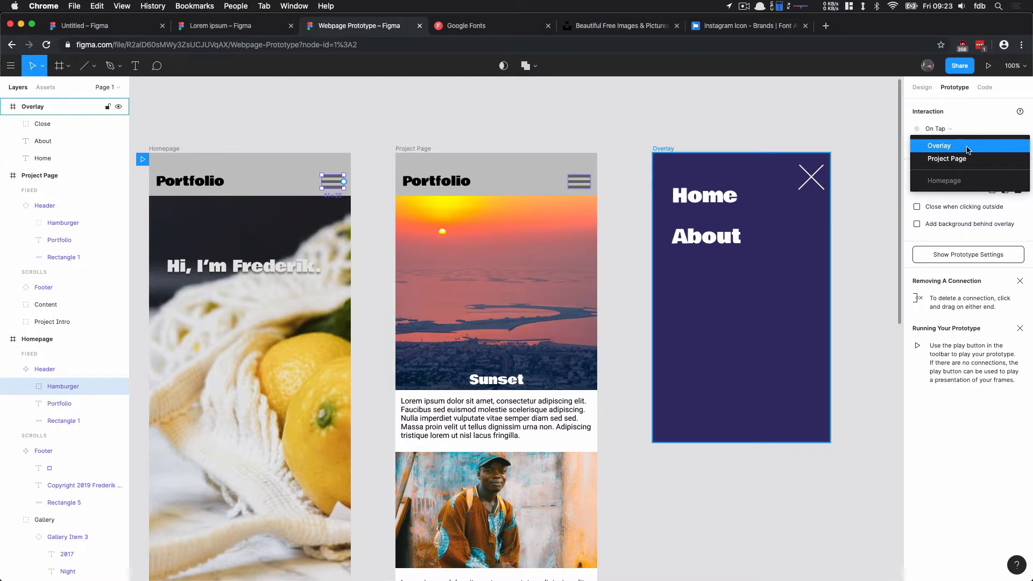
click(939, 146)
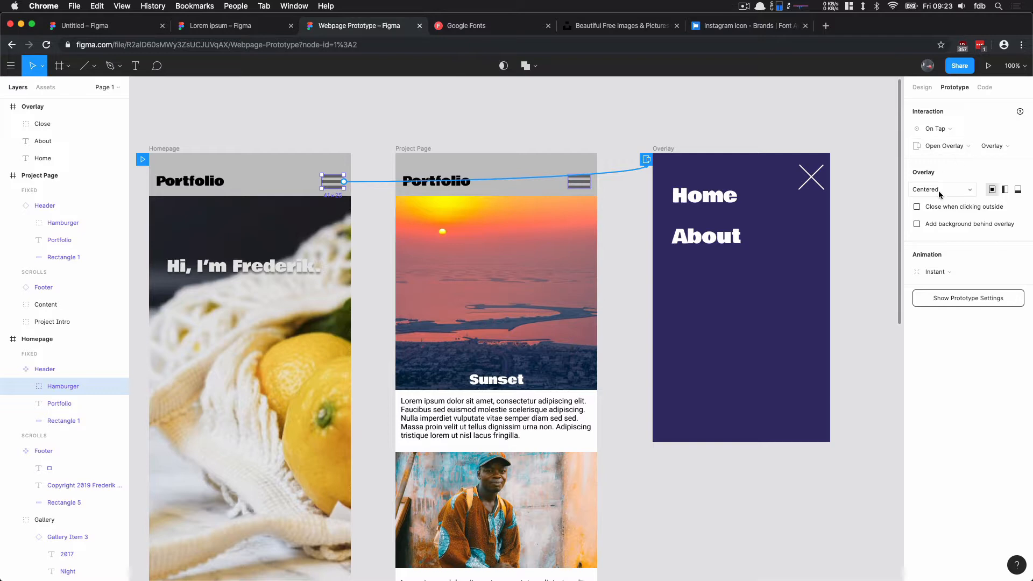
Position the overlay top right, close it on outside click, and animate it moving in leftward
click(1004, 190)
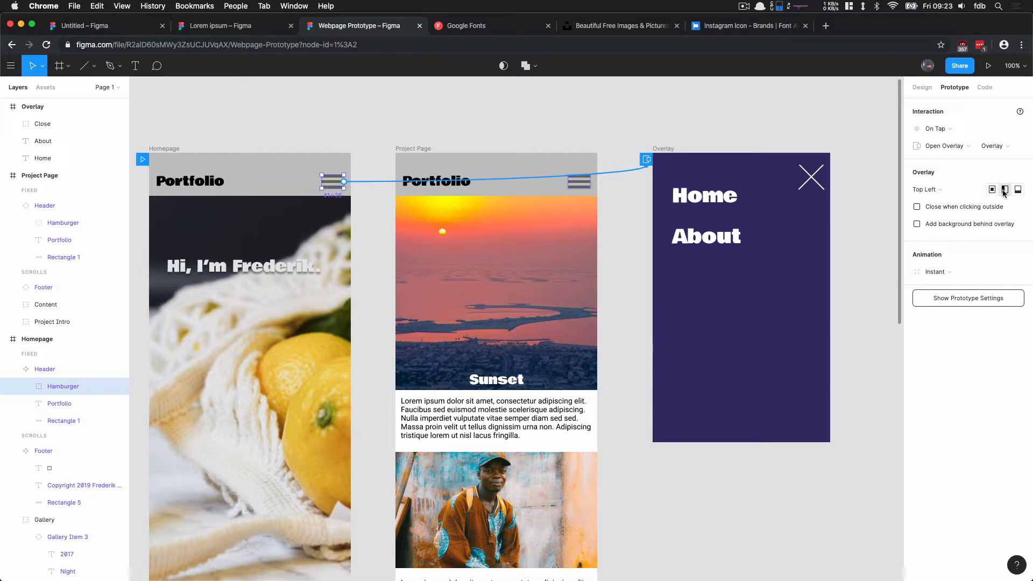
click(925, 190)
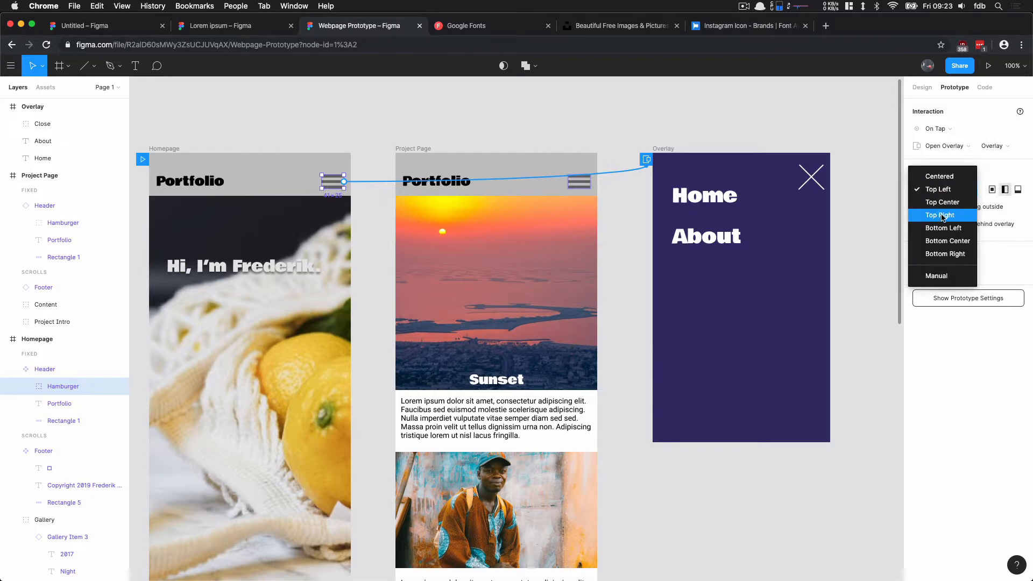
click(943, 215)
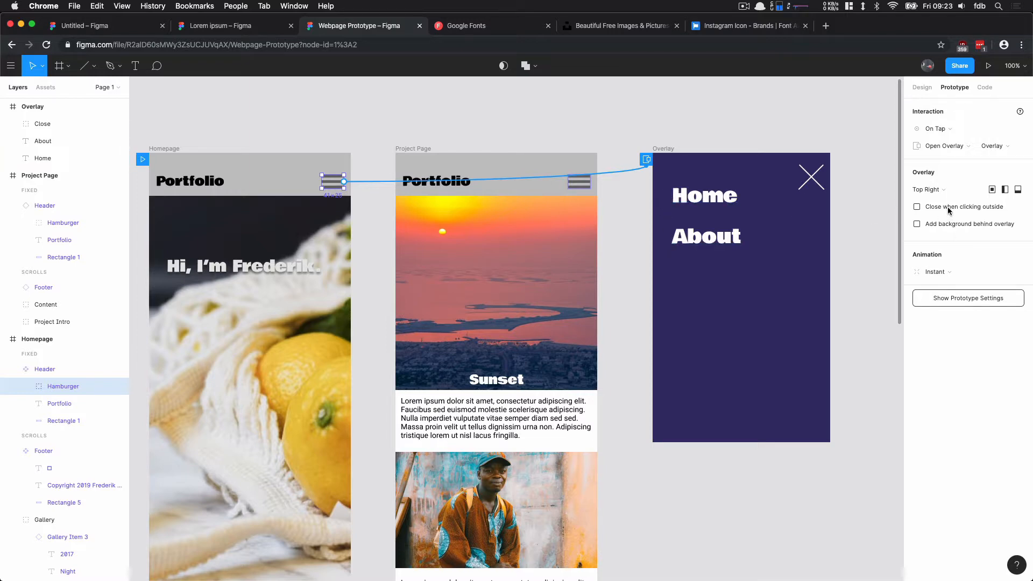
click(933, 271)
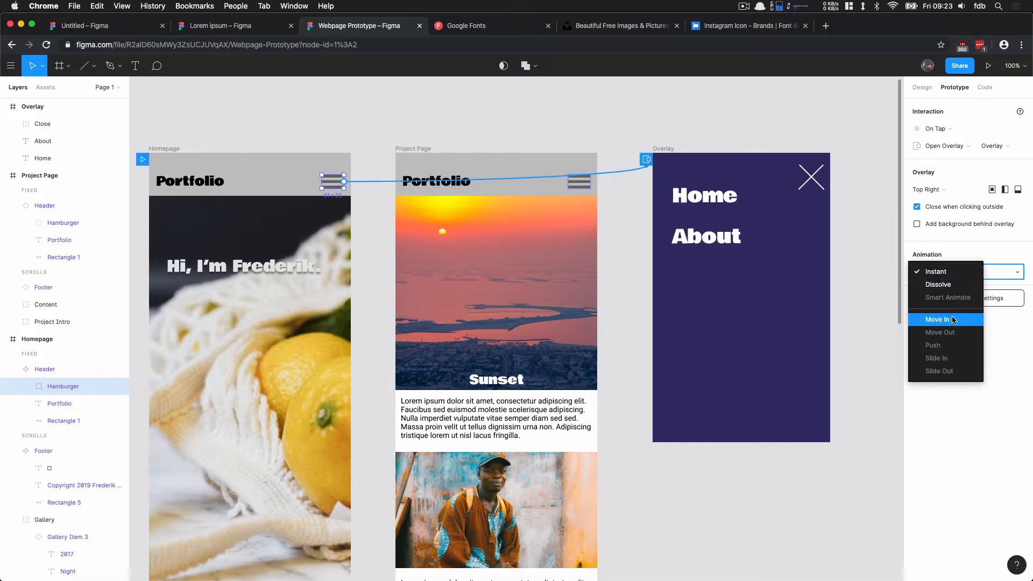
click(936, 319)
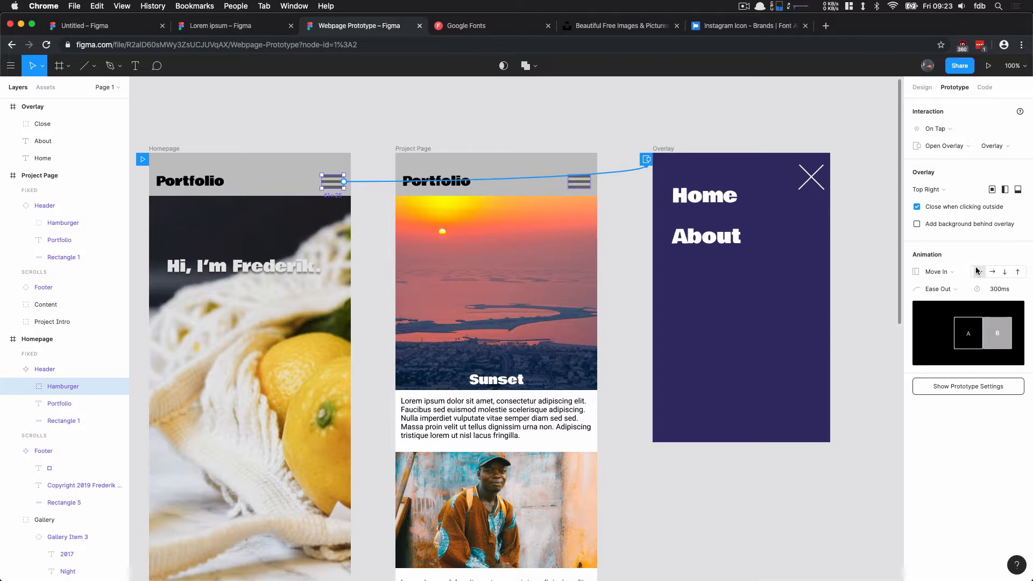
click(978, 271)
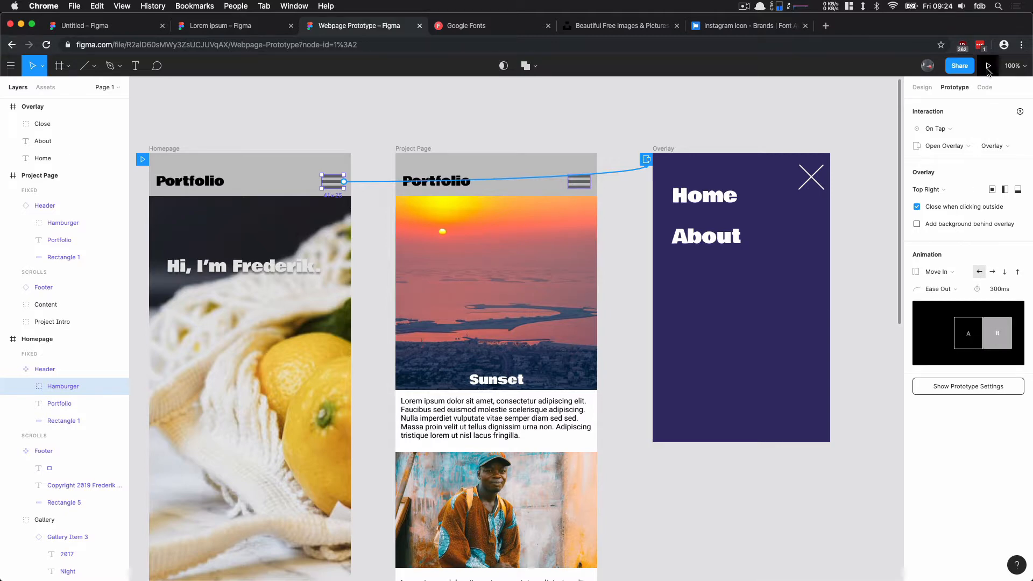
Present the prototype, tap the hamburger to open the Home/About overlay, then exit the preview
click(986, 65)
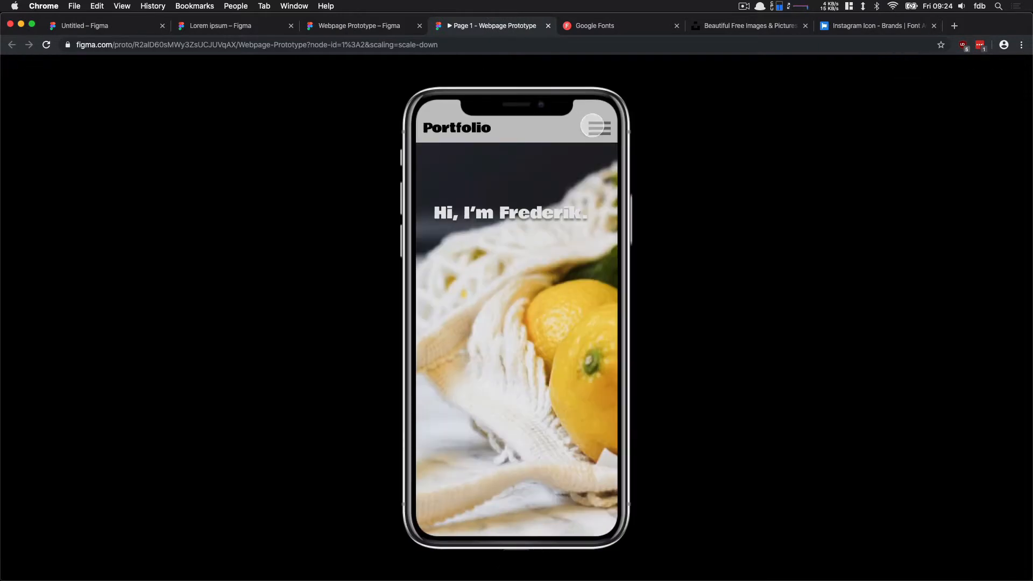
click(595, 126)
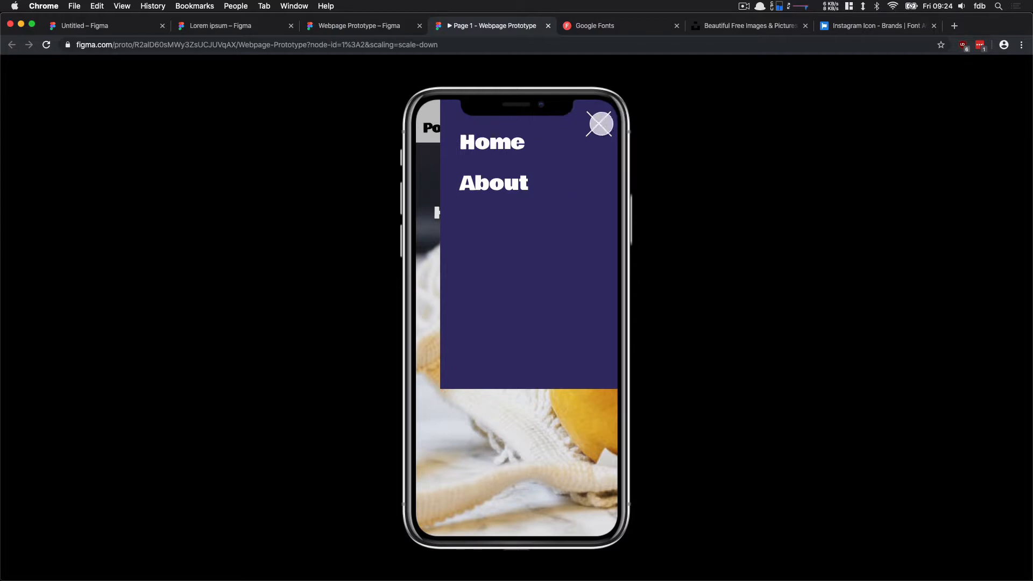
mouse_move(601, 138)
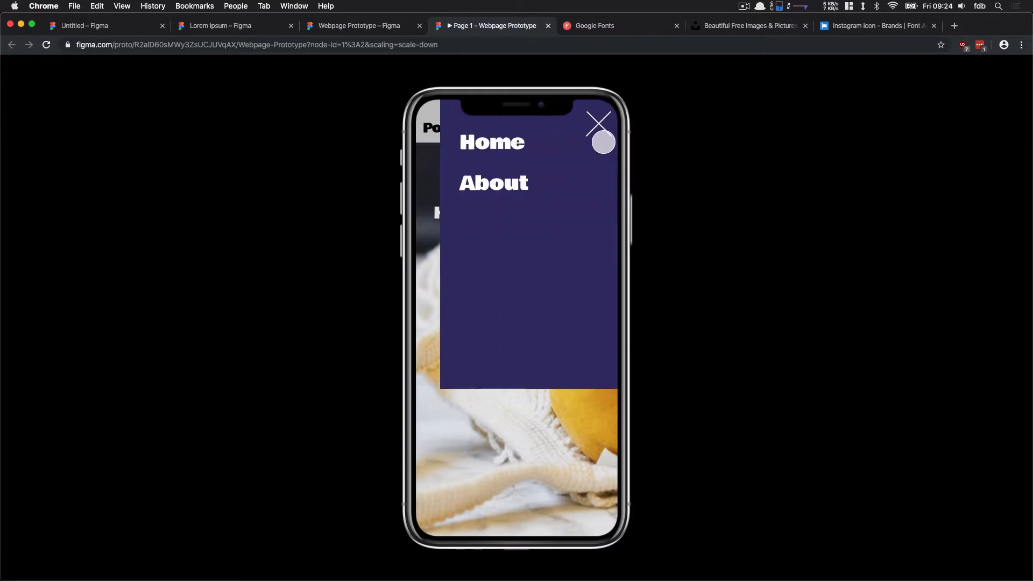
mouse_move(464, 149)
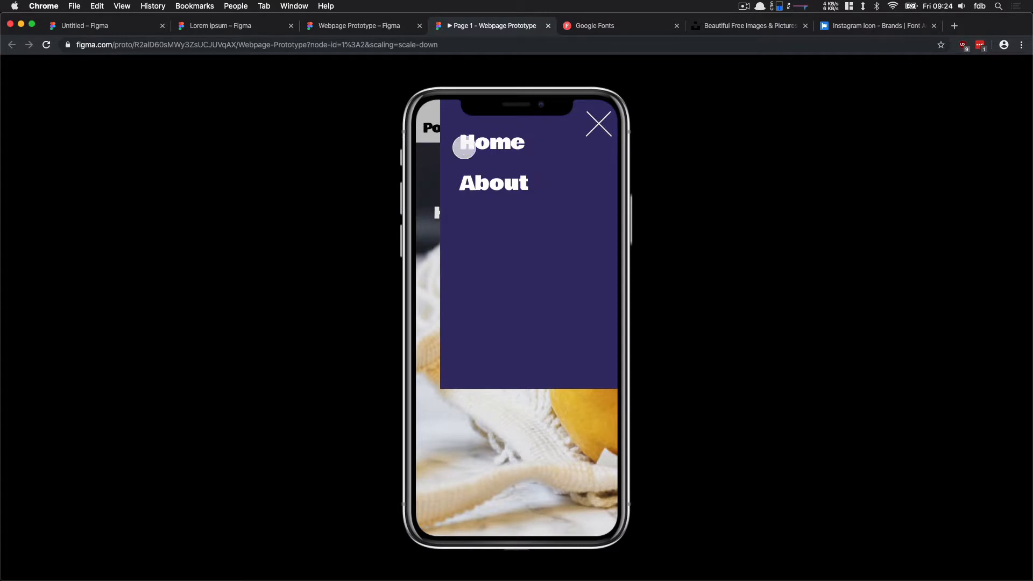
mouse_move(500, 182)
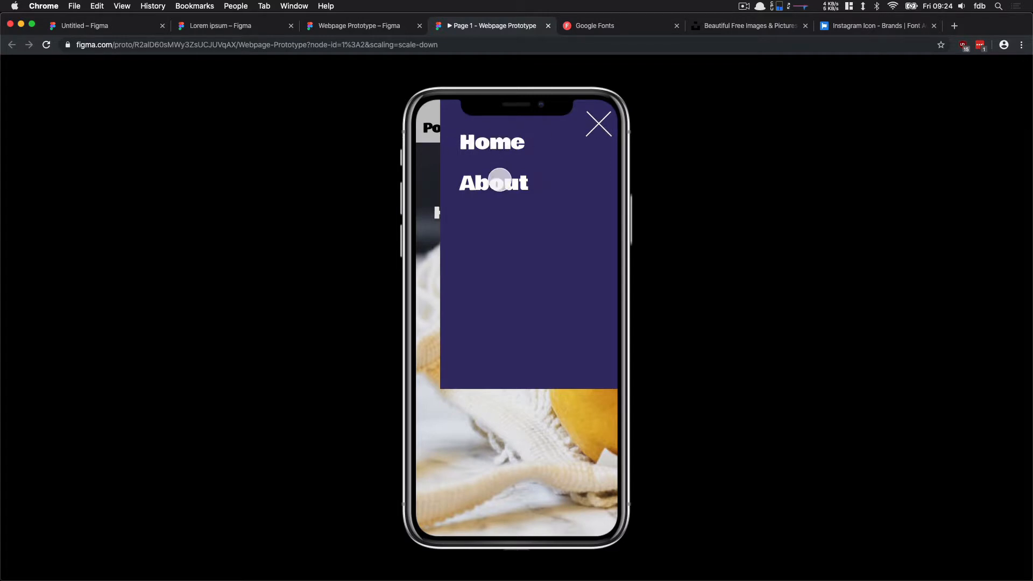
click(358, 25)
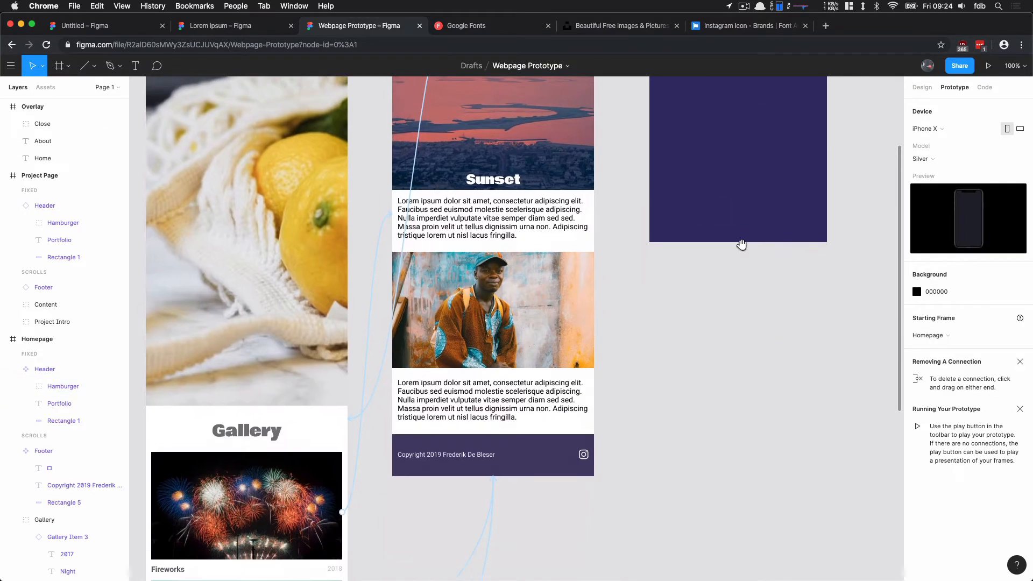
mouse_move(748, 206)
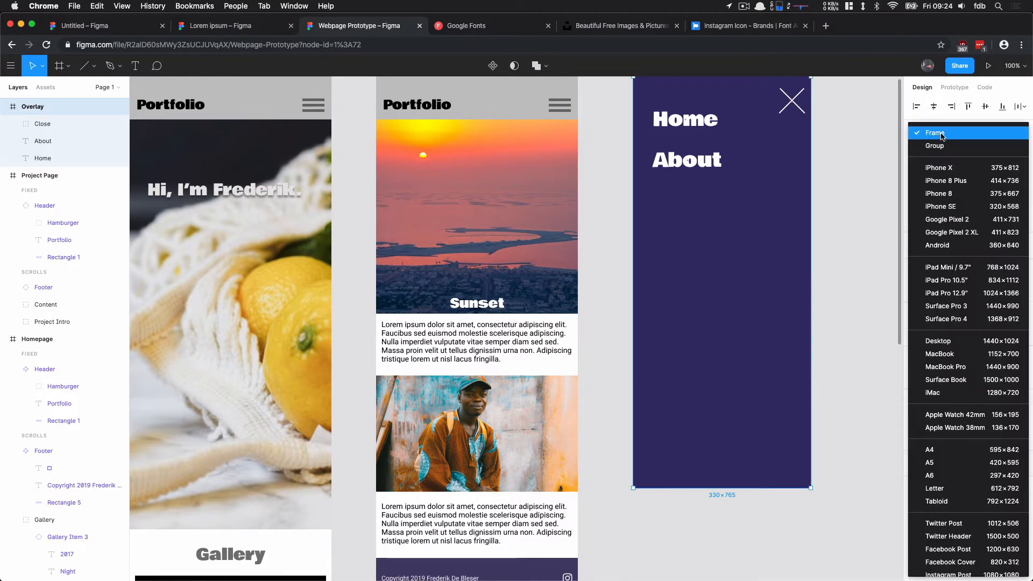
Choose the custom Frame preset for the Overlay frame instead of a device size
click(938, 167)
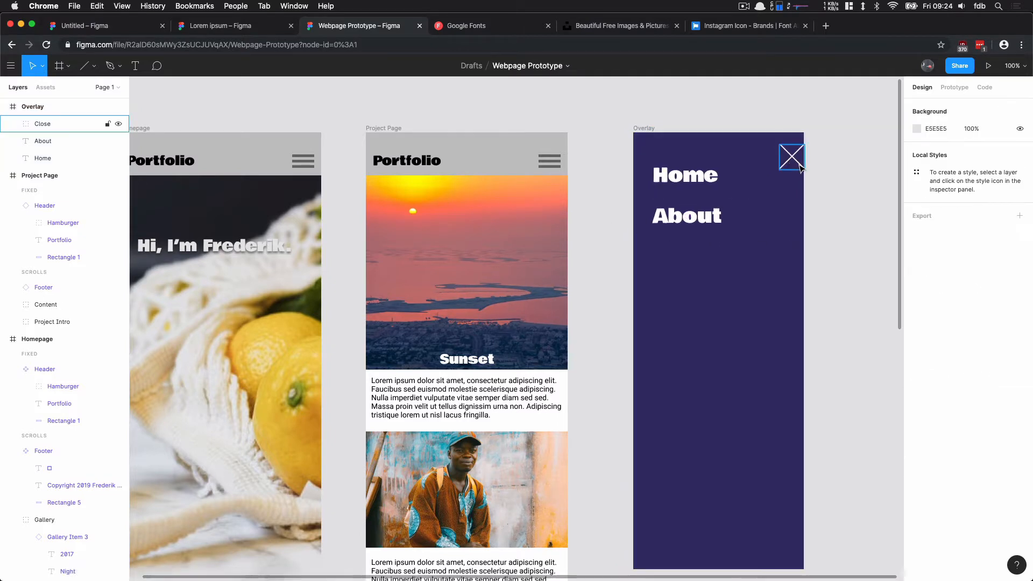
Make tapping the Close cross close the overlay
click(790, 158)
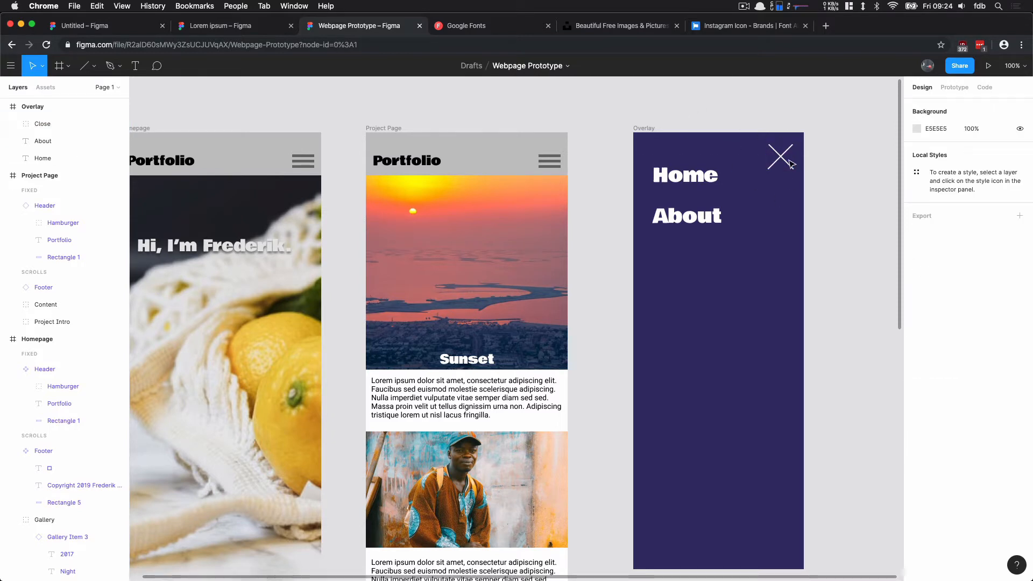
click(781, 158)
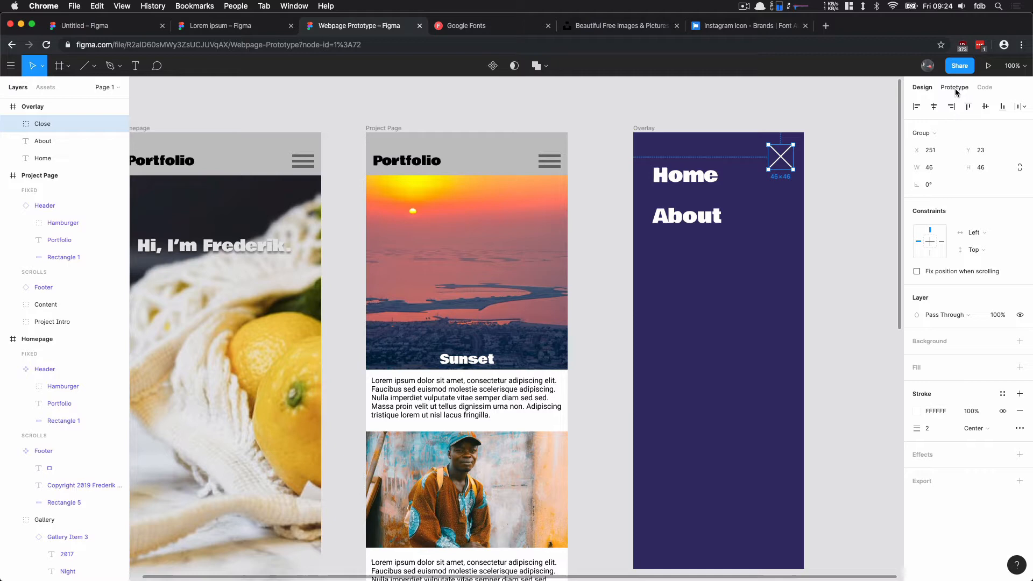
click(953, 87)
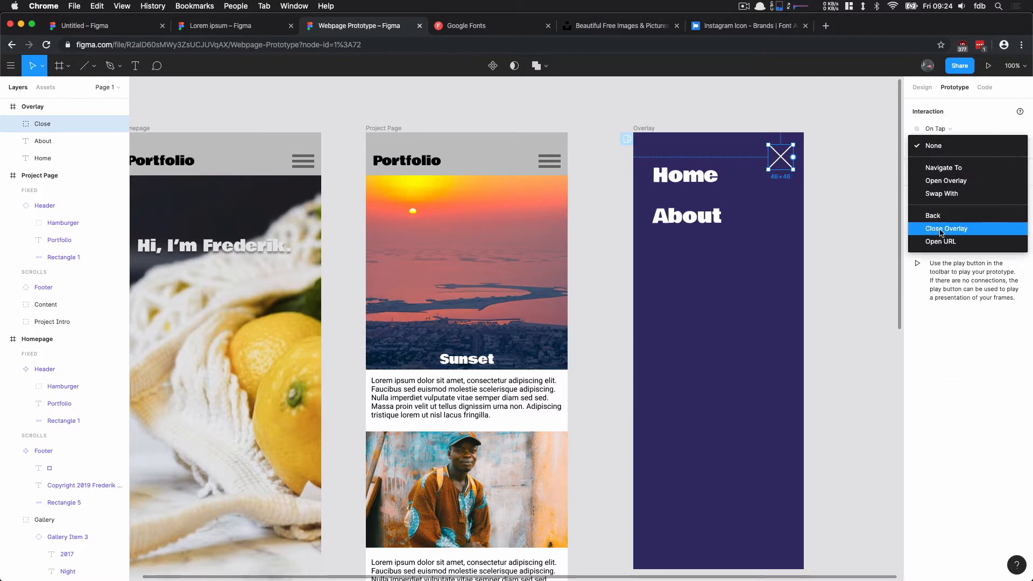
click(945, 228)
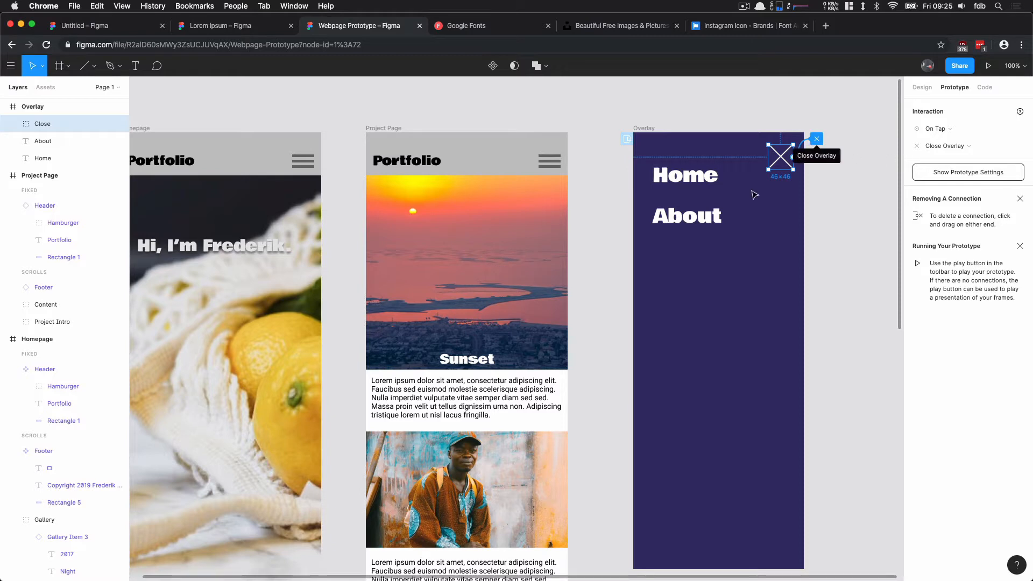
Make Home navigate to the Homepage and set About to Navigate To on tap
click(936, 129)
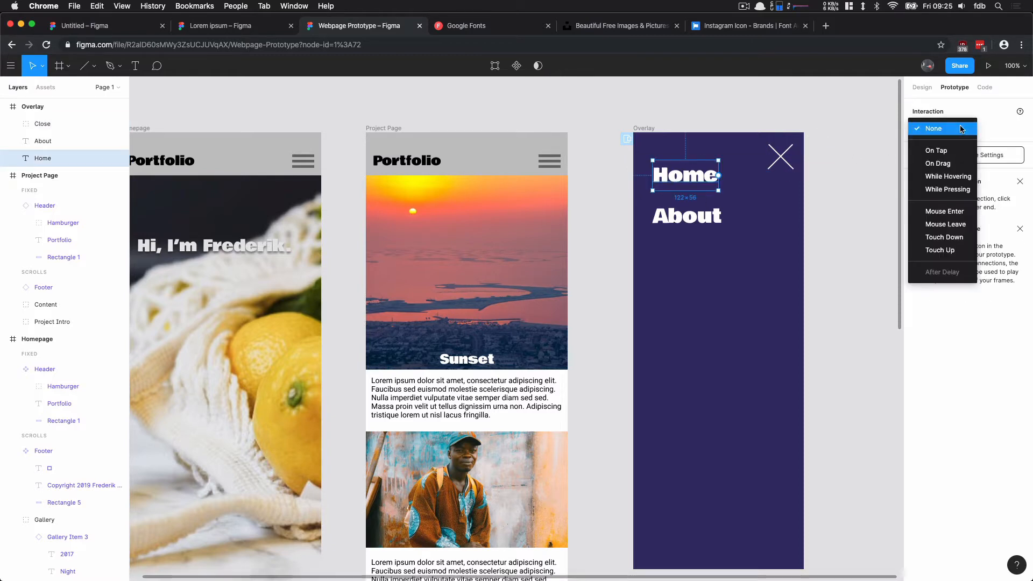
click(935, 150)
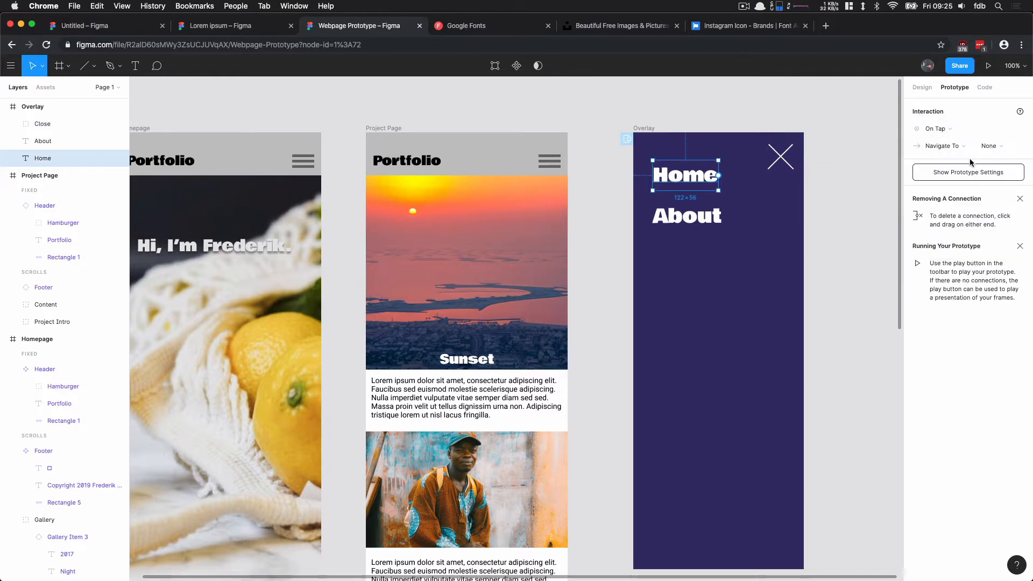
click(991, 146)
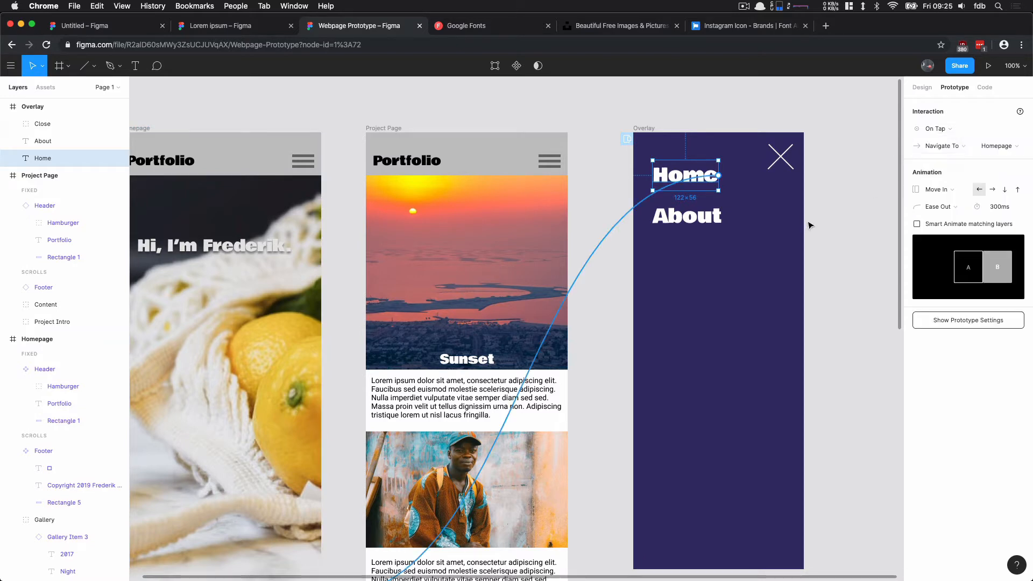
click(686, 215)
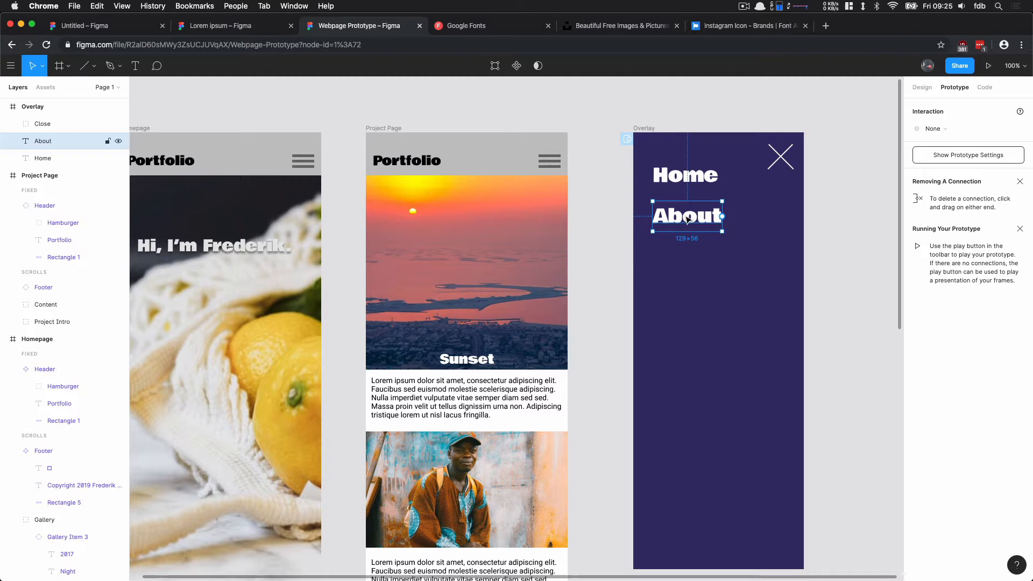
click(934, 128)
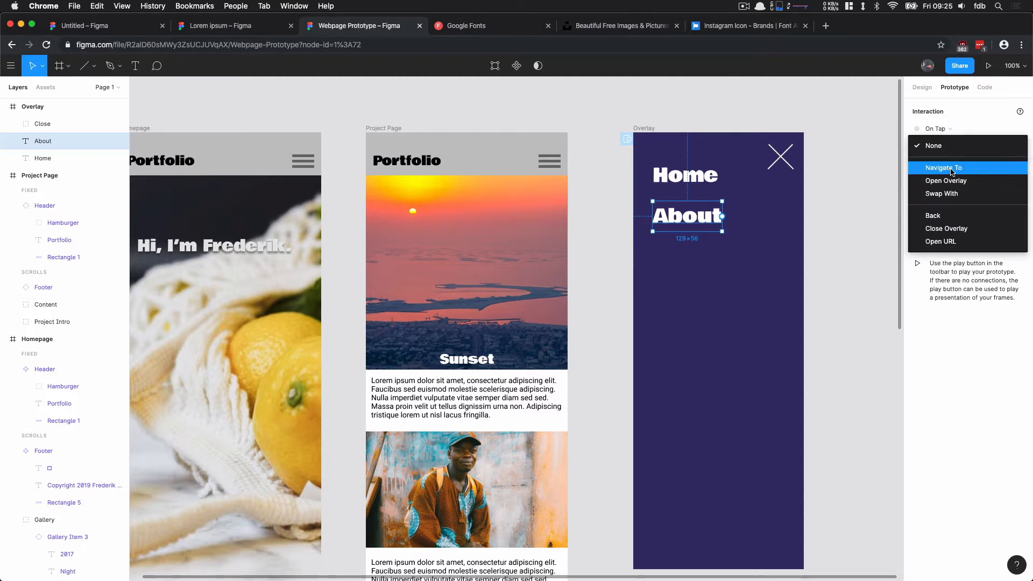
click(943, 167)
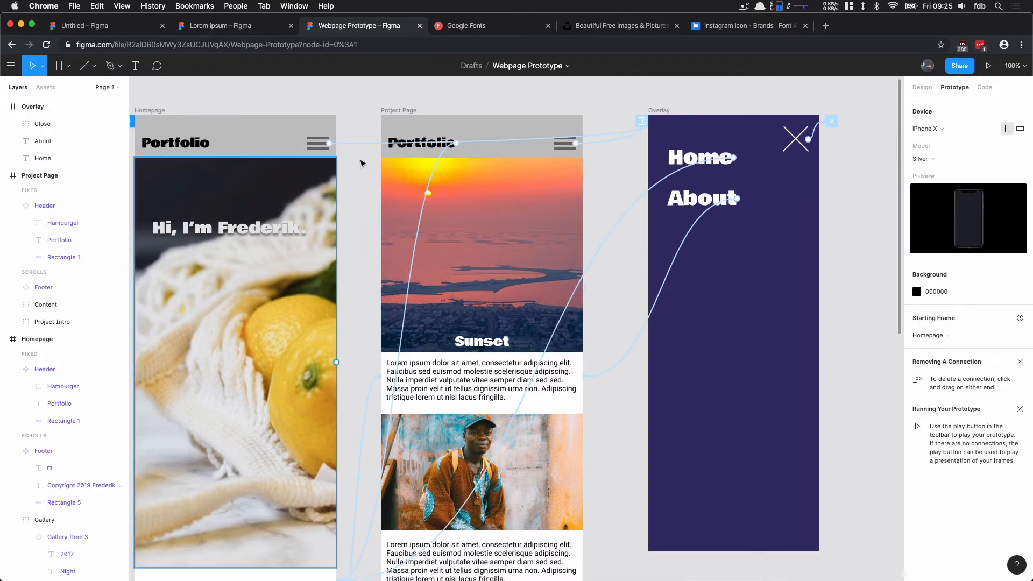
mouse_move(469, 26)
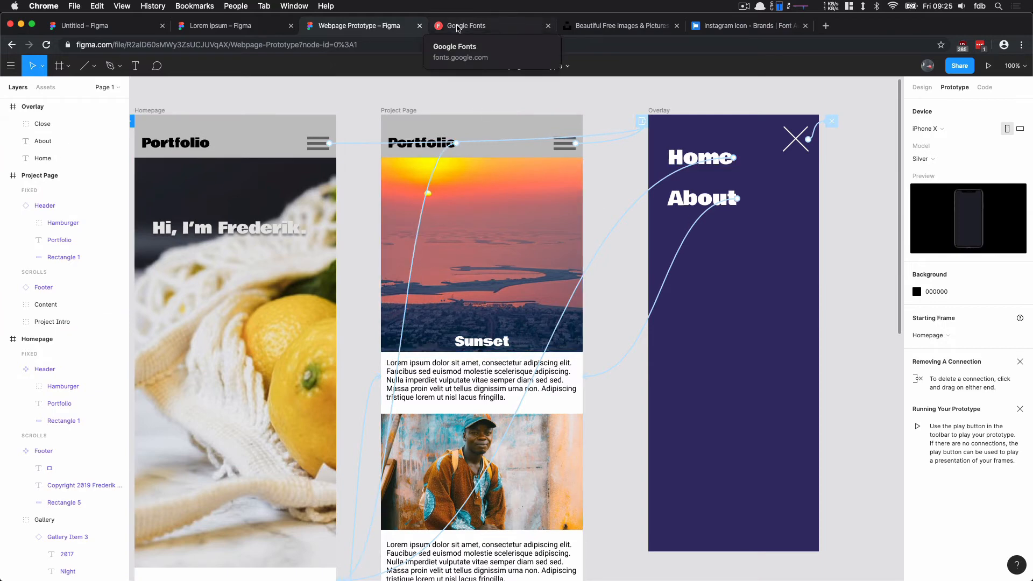
click(988, 65)
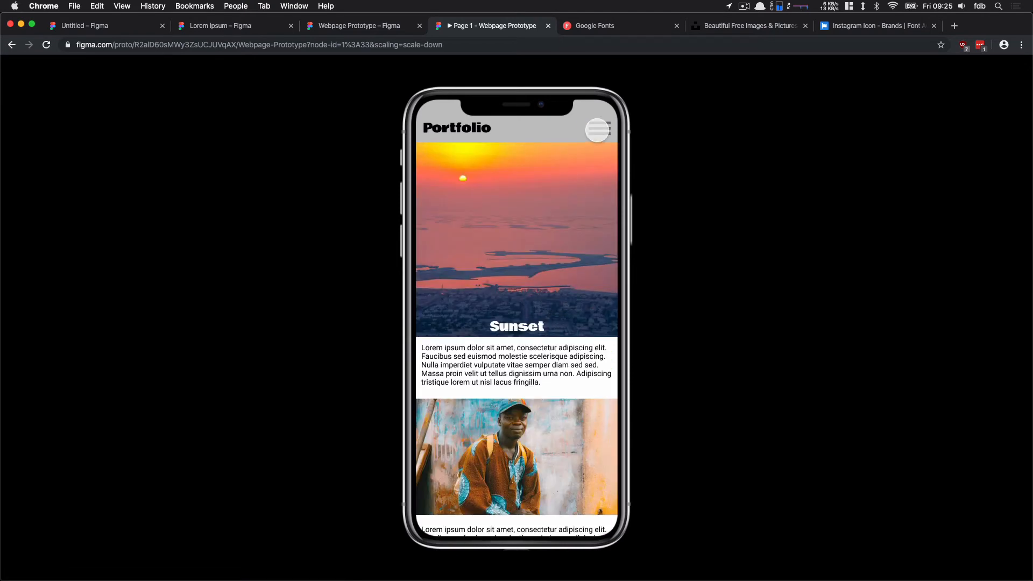
click(596, 130)
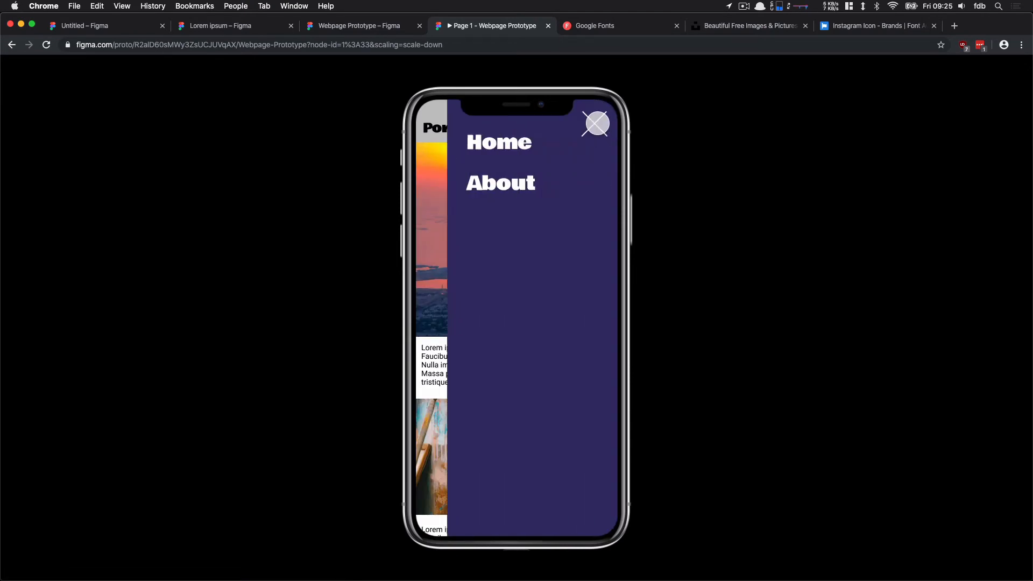
click(595, 124)
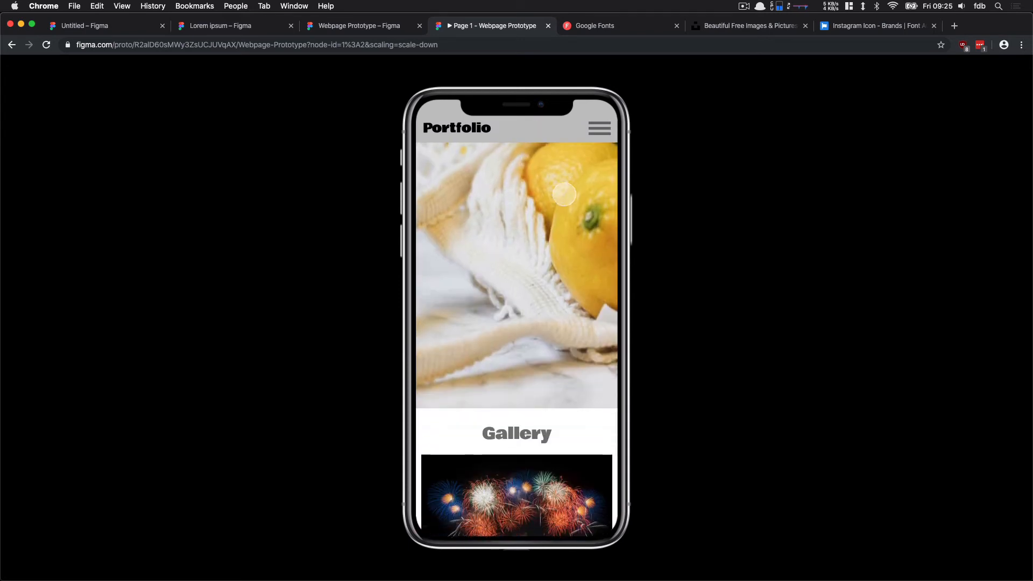
click(598, 128)
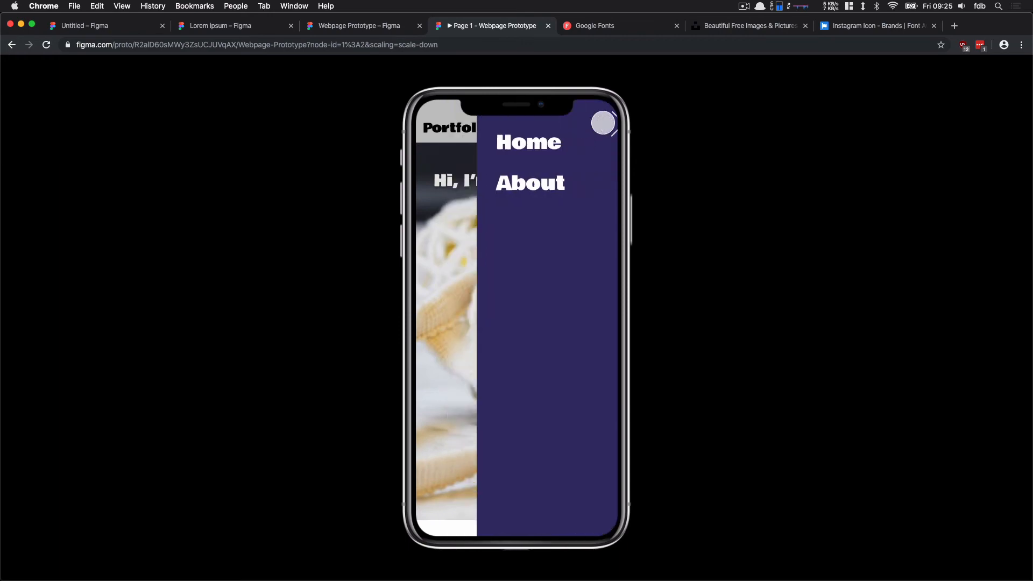
click(601, 123)
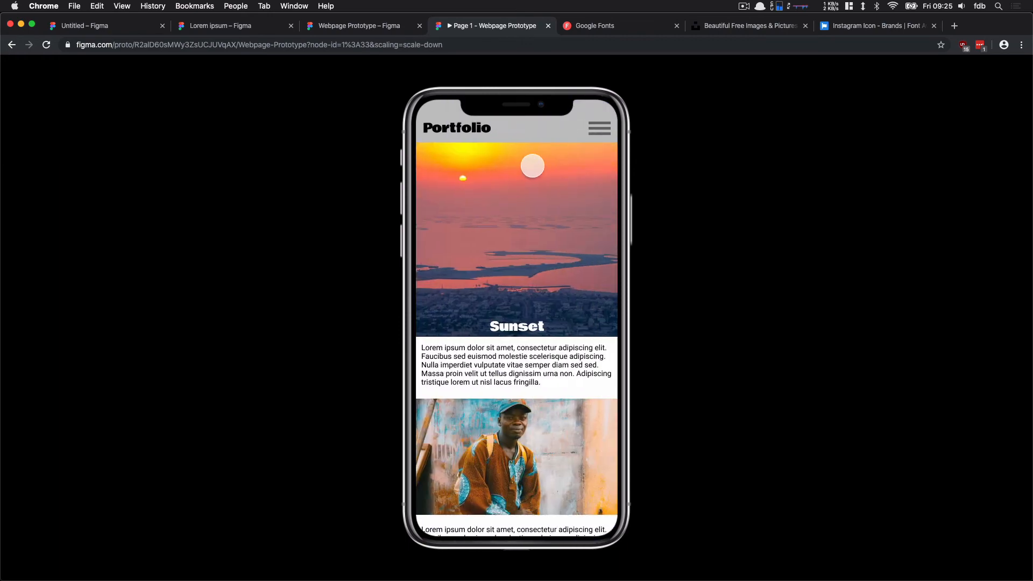
scroll(down, 3)
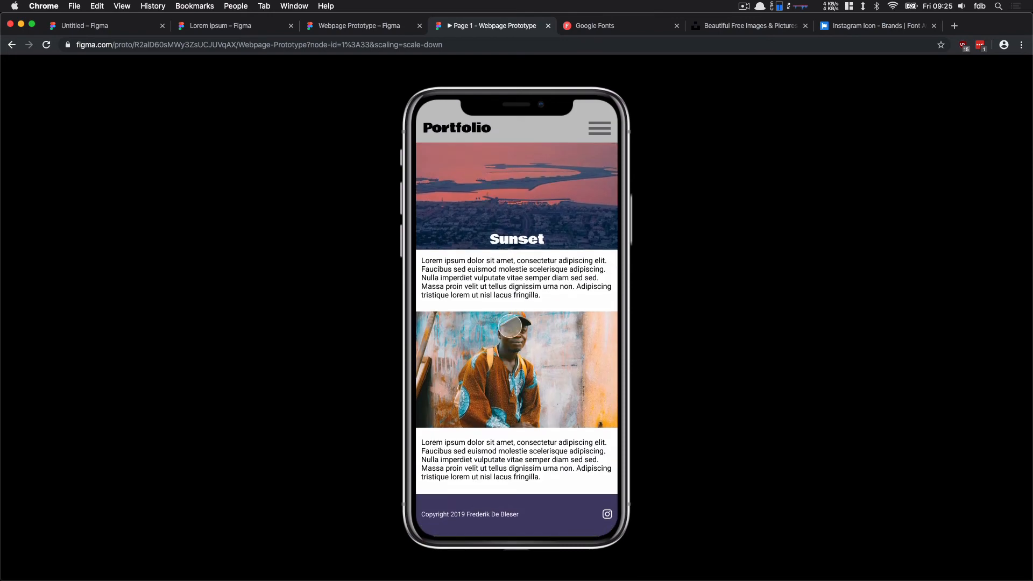
click(598, 128)
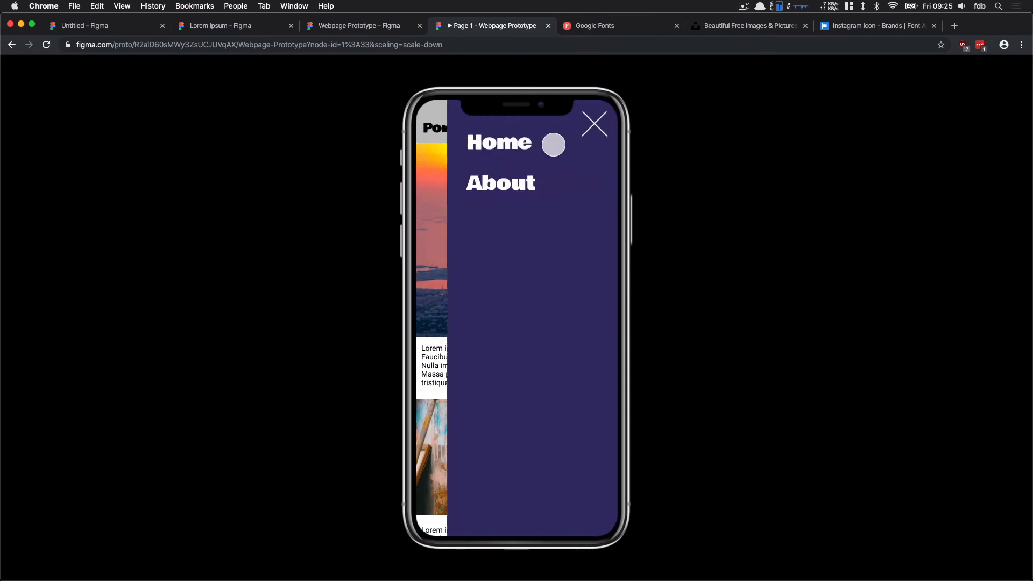
click(592, 124)
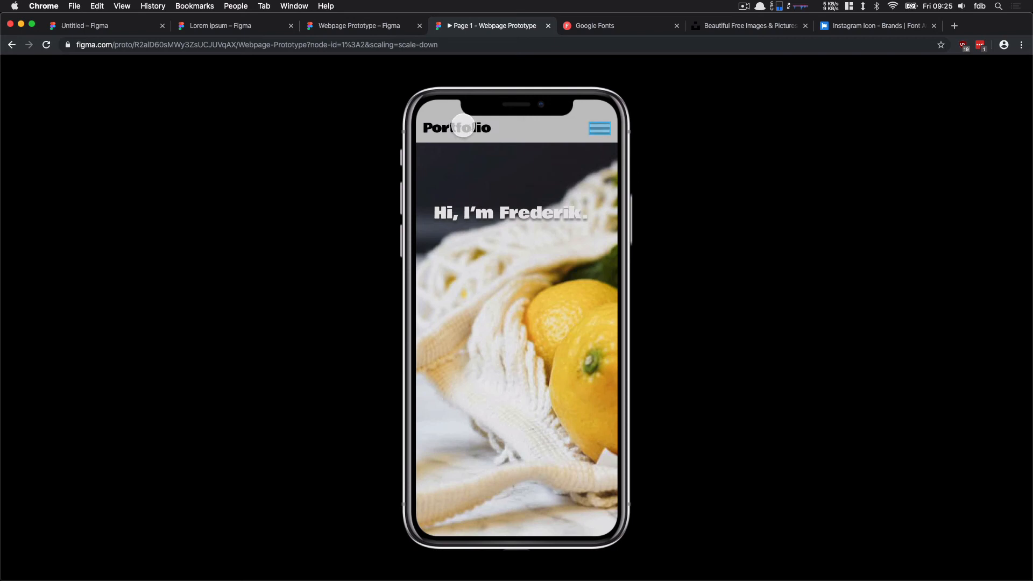
mouse_move(533, 158)
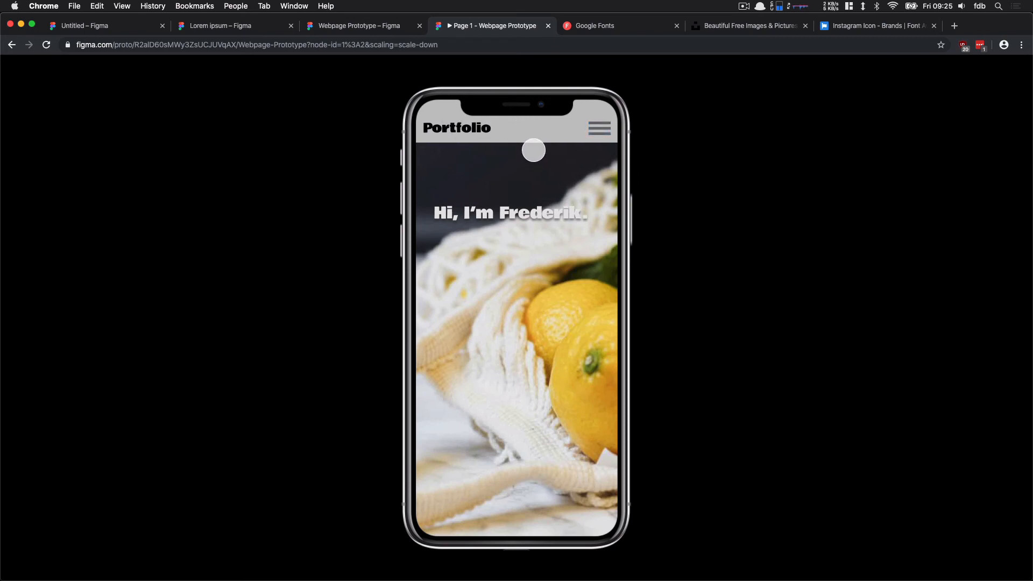
click(598, 128)
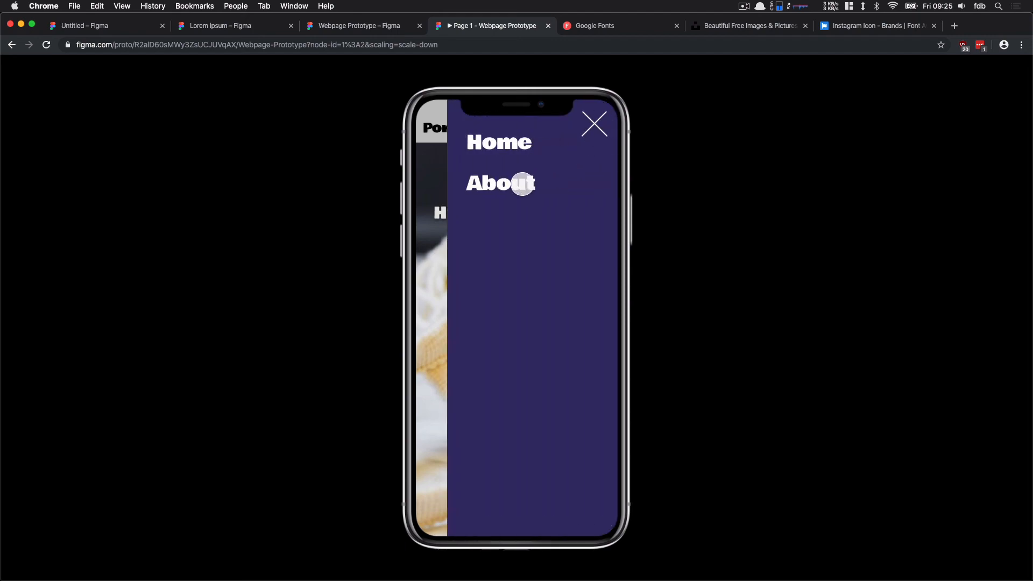
click(500, 183)
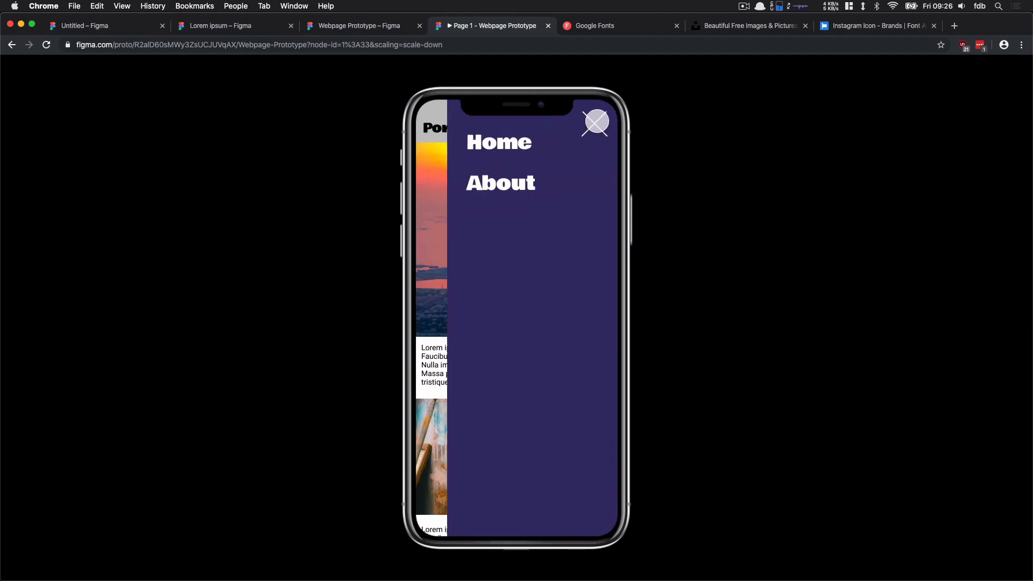
click(595, 122)
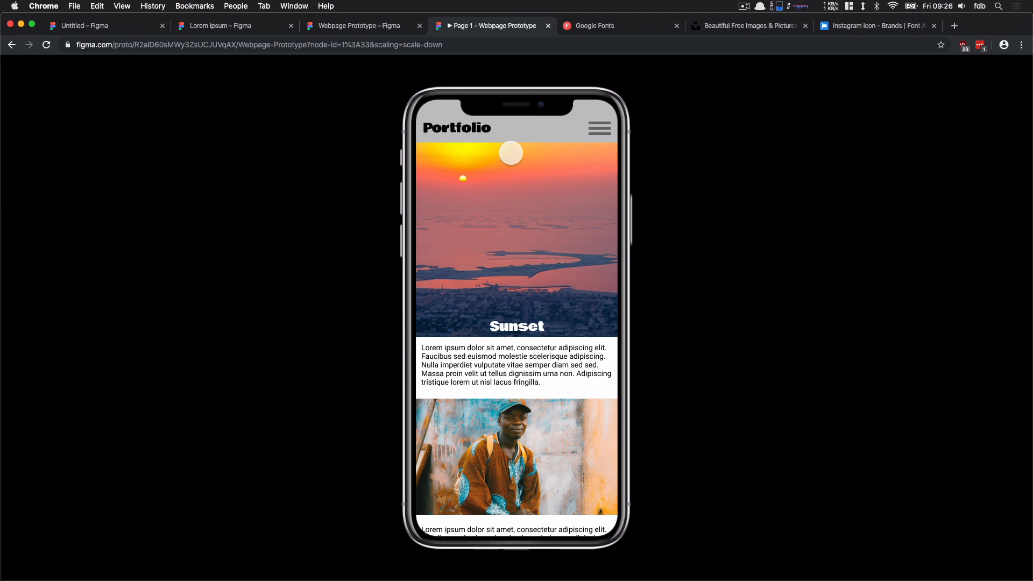
click(354, 26)
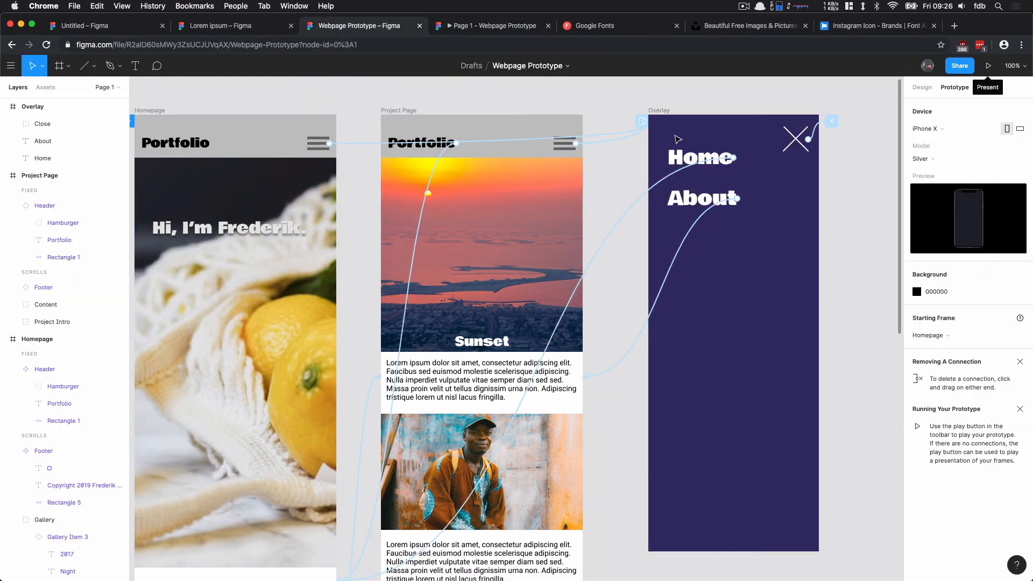